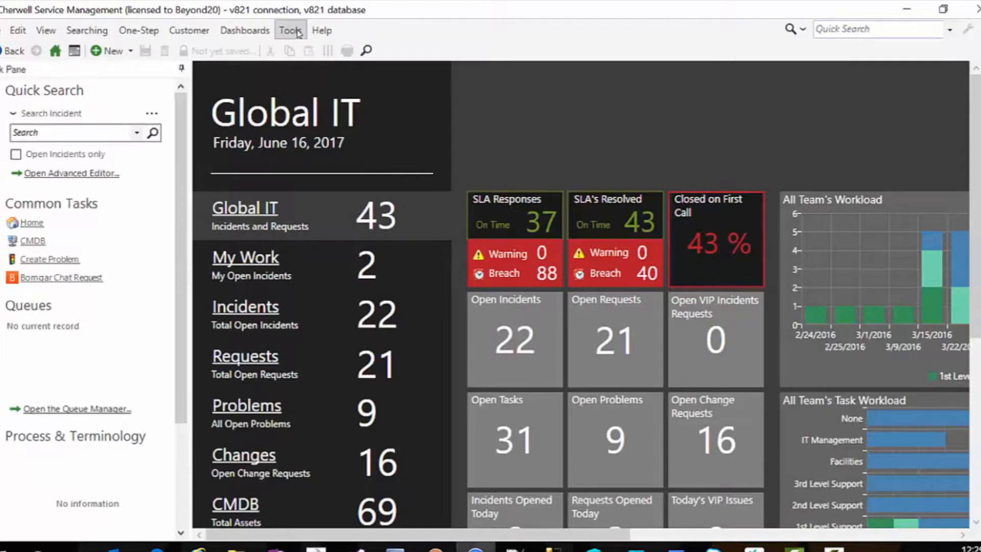
# Open Table Management from the Tools menu, listing the Goto Action Replacement counter records
pyautogui.click(289, 30)
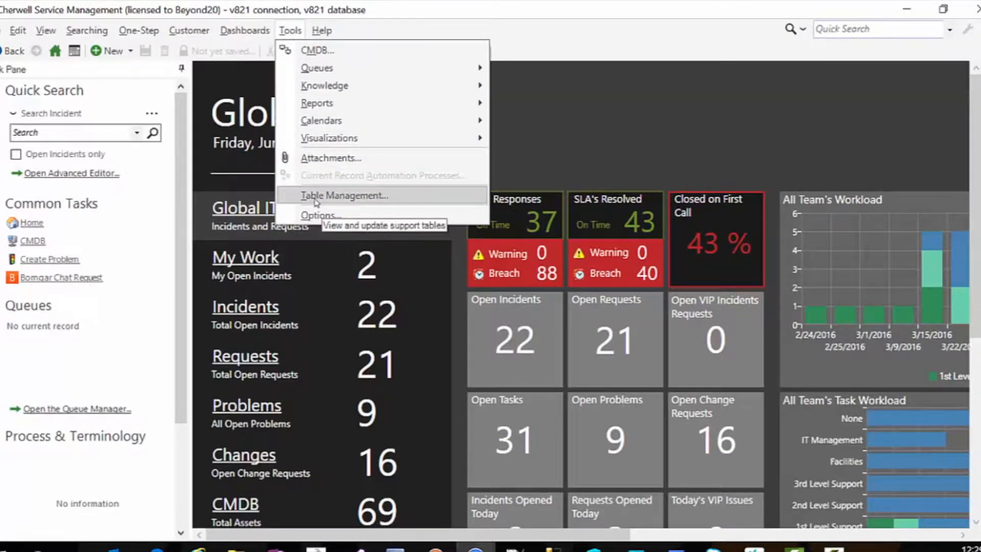
pyautogui.click(344, 195)
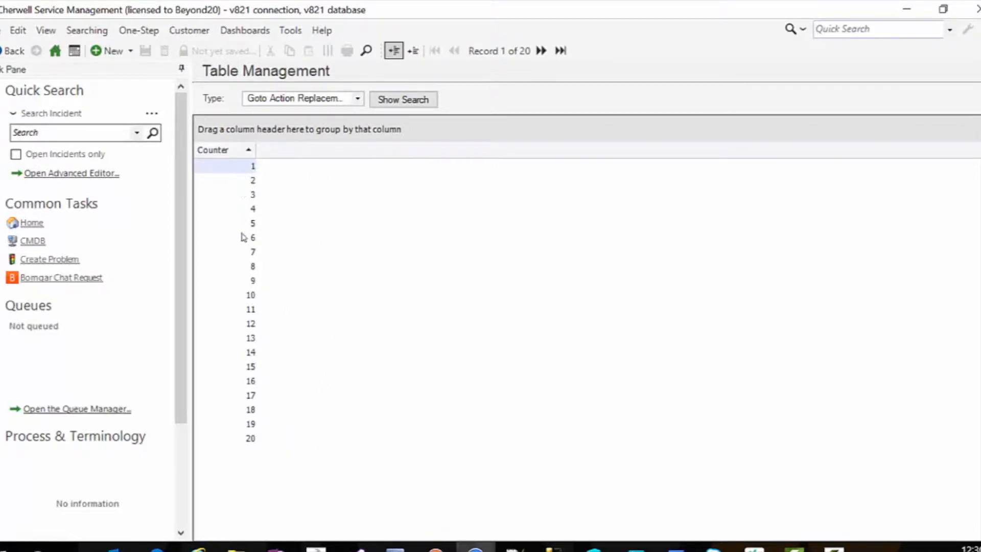
pyautogui.click(252, 280)
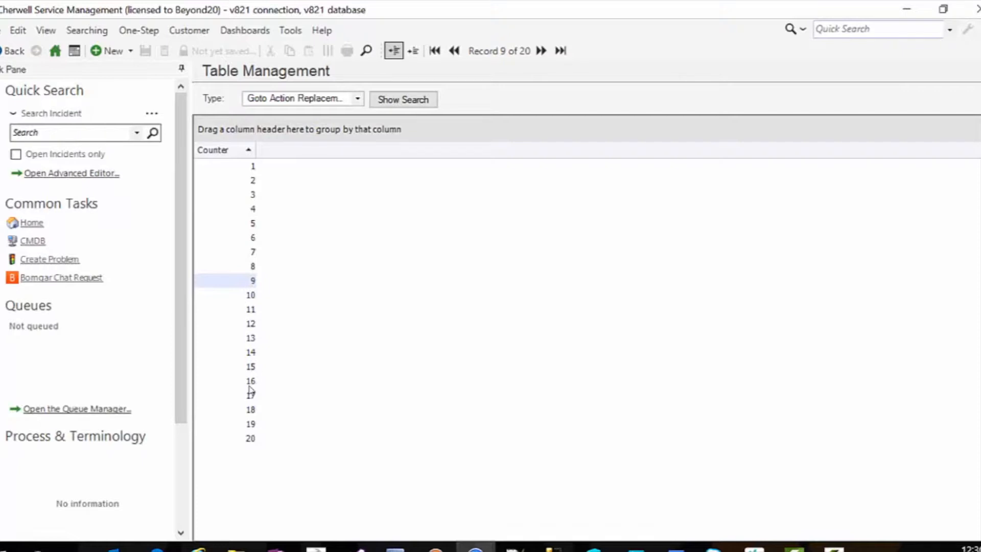
pyautogui.click(250, 380)
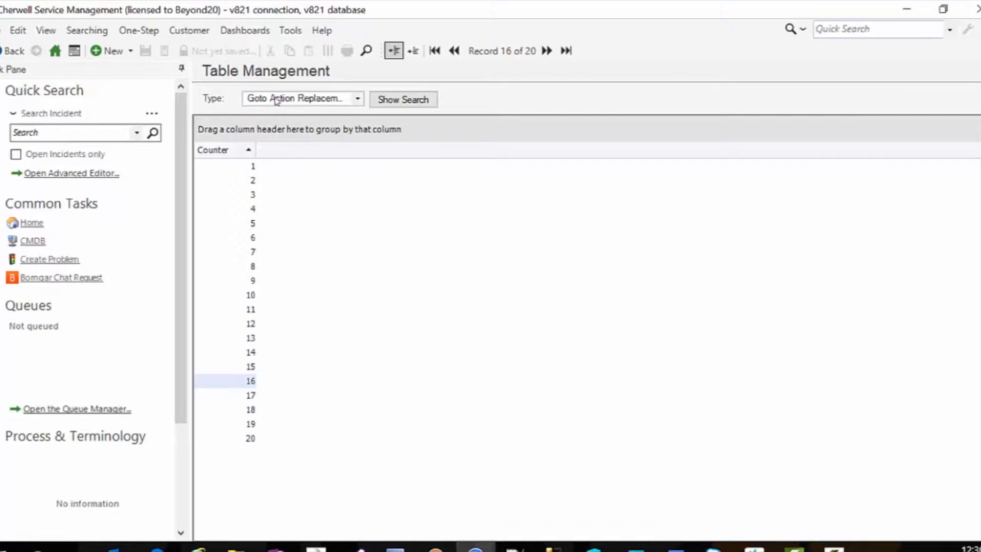
pyautogui.moveTo(240, 423)
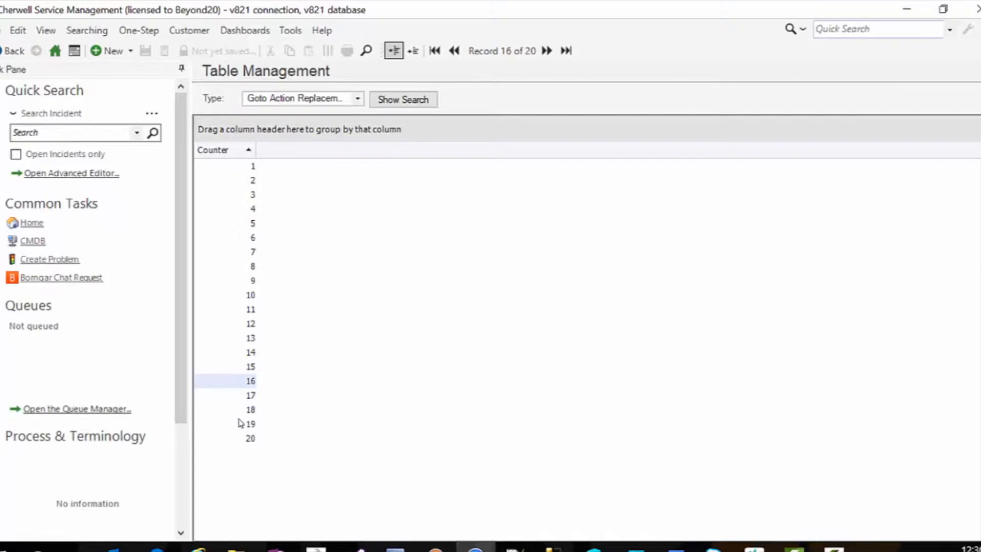
pyautogui.moveTo(242, 174)
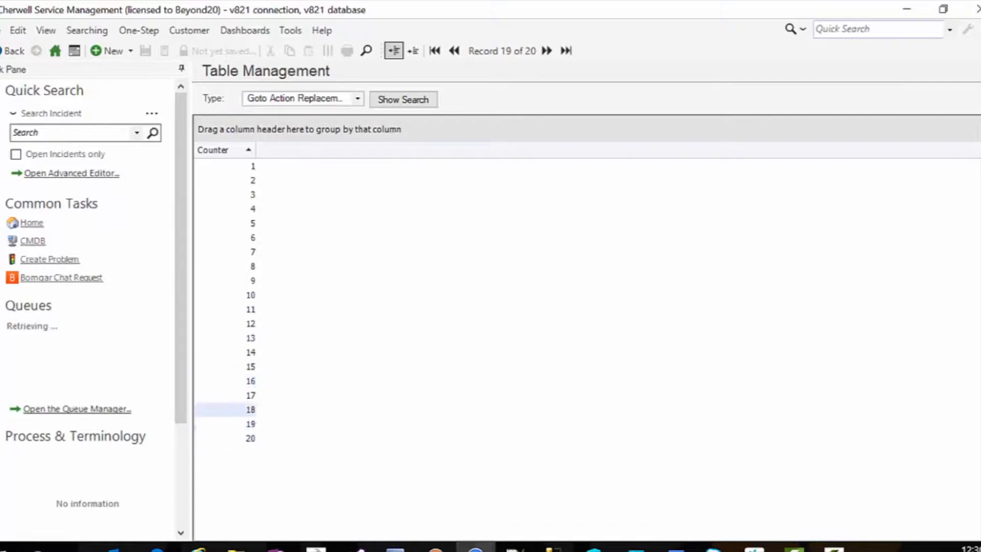
pyautogui.click(250, 380)
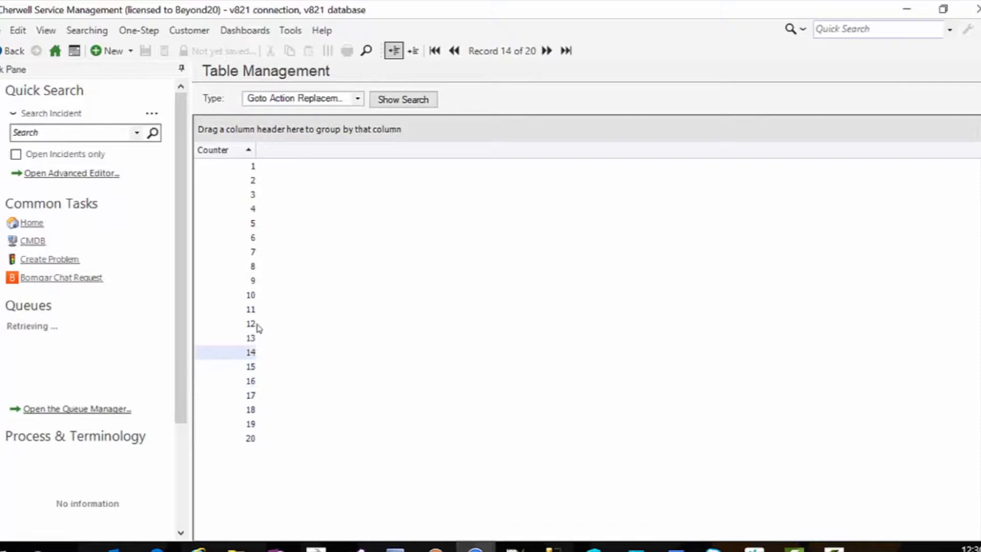
pyautogui.click(251, 324)
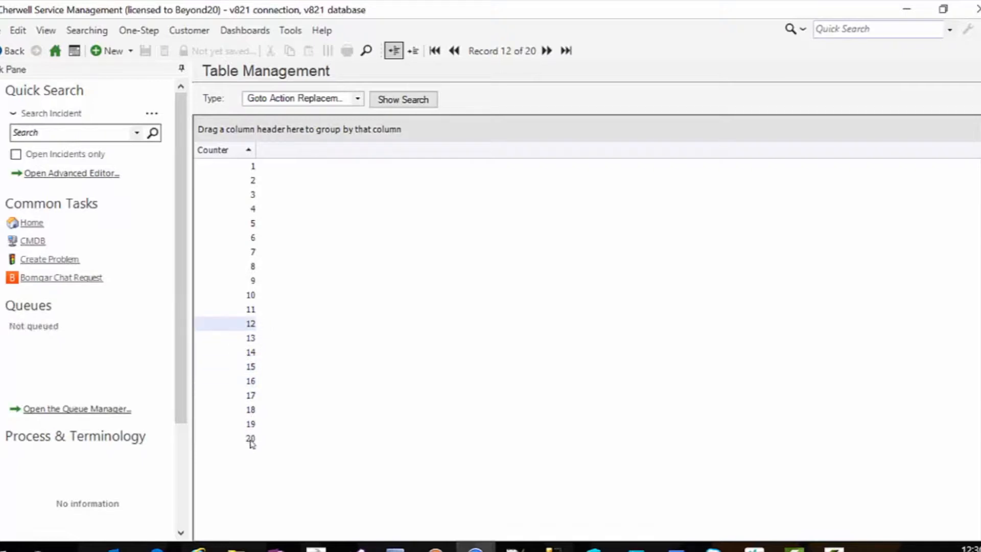
pyautogui.click(253, 438)
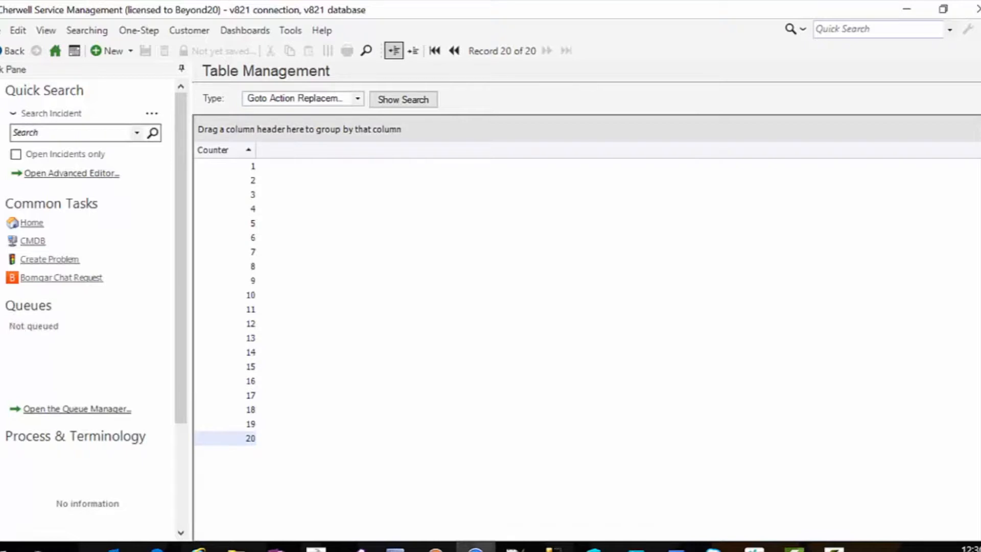
pyautogui.moveTo(248, 445)
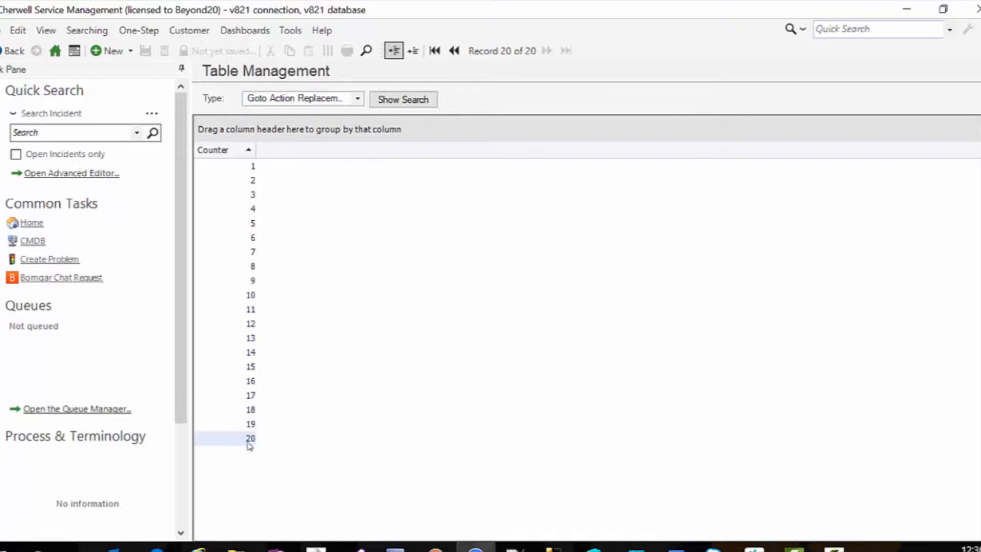
pyautogui.moveTo(260, 386)
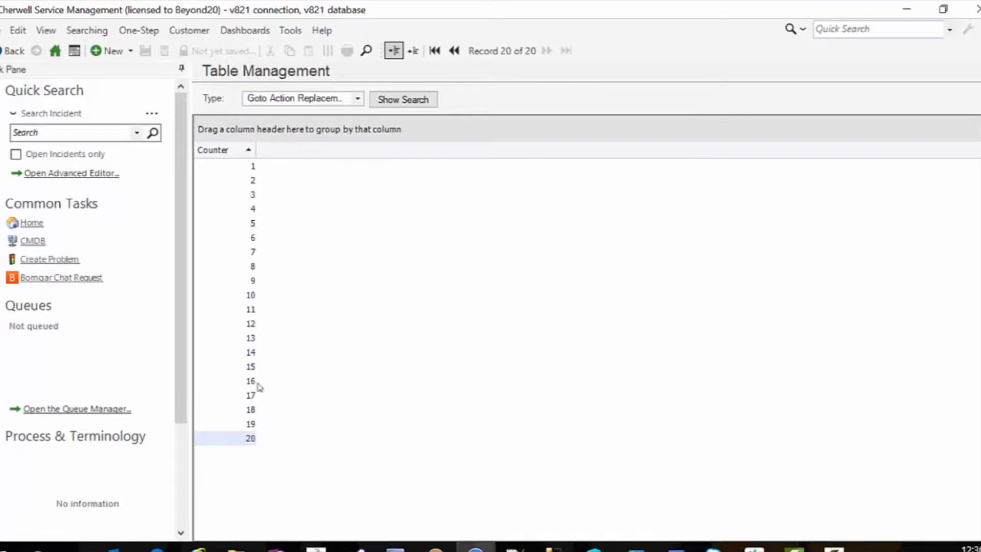
pyautogui.moveTo(628, 375)
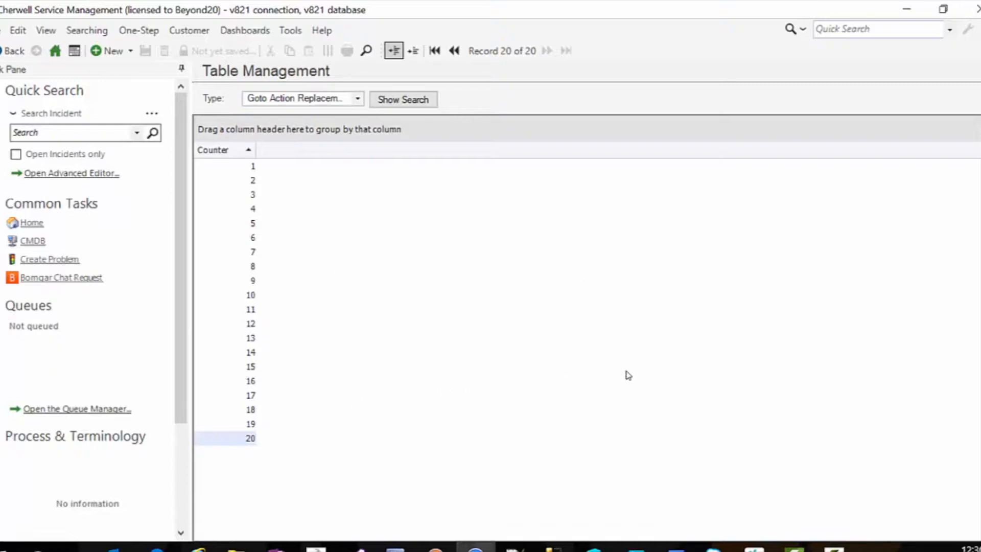
pyautogui.moveTo(265, 444)
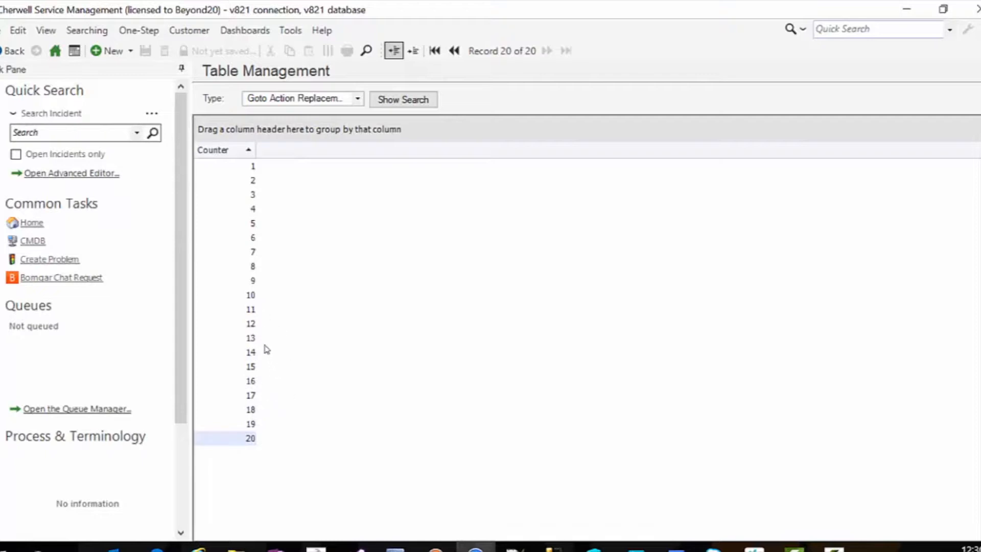
pyautogui.moveTo(247, 269)
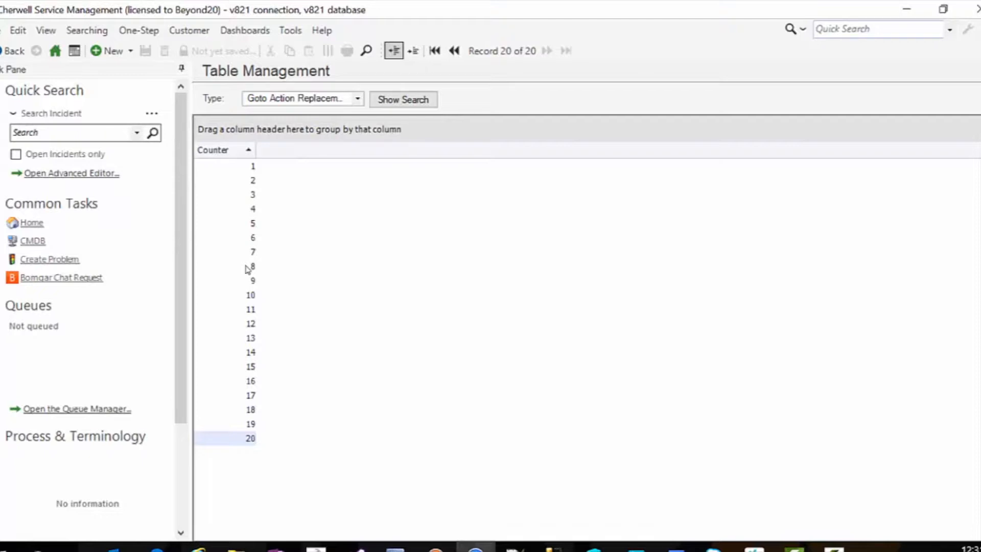
pyautogui.click(250, 266)
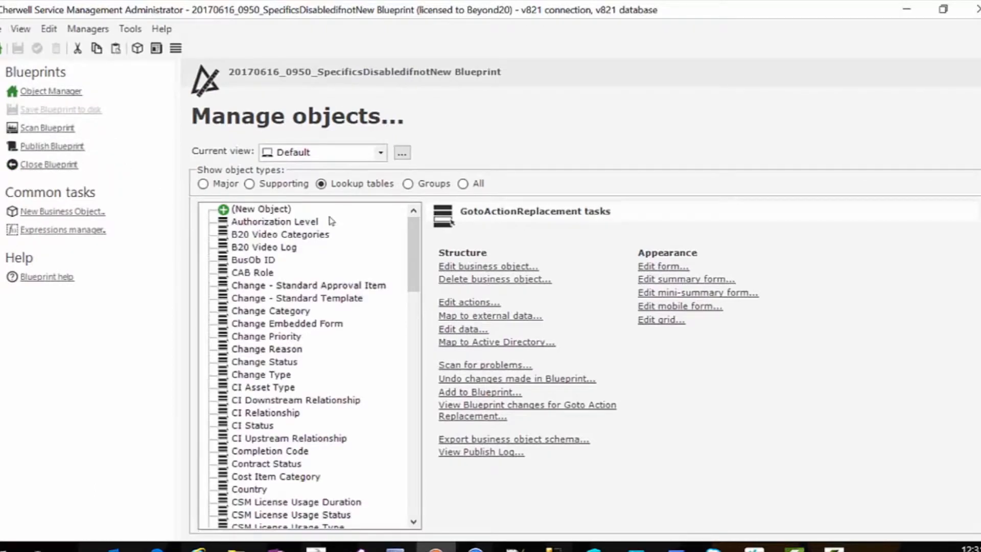
pyautogui.moveTo(469, 300)
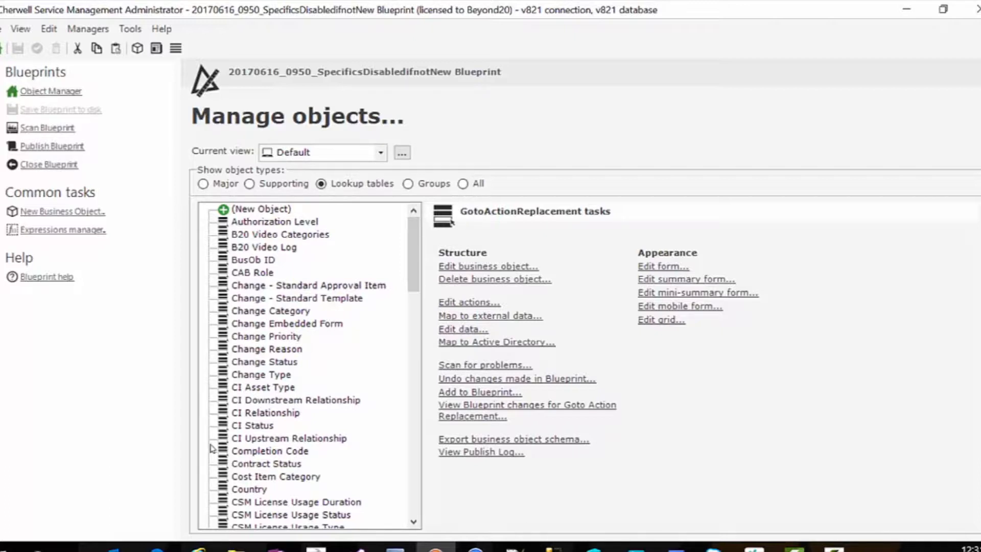
pyautogui.moveTo(333, 343)
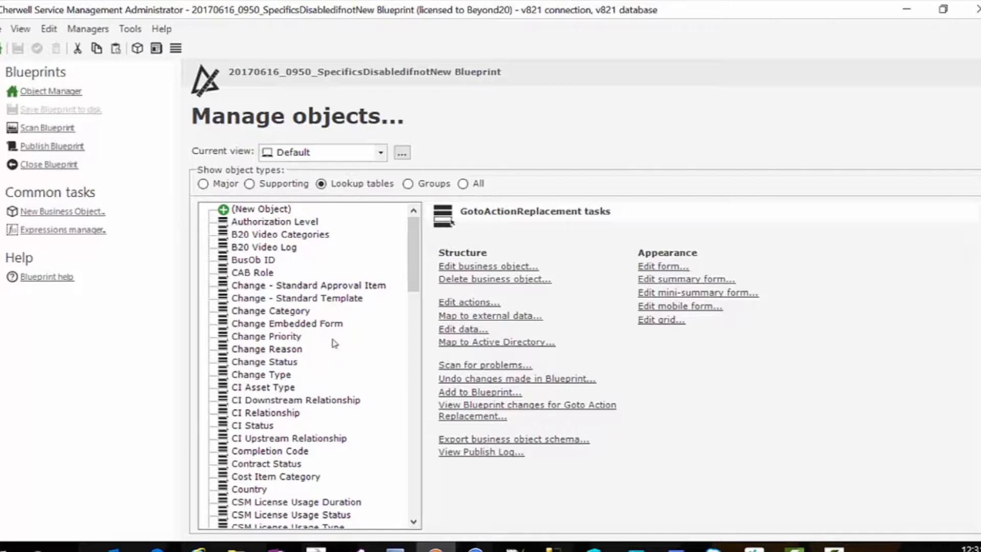
pyautogui.moveTo(297, 459)
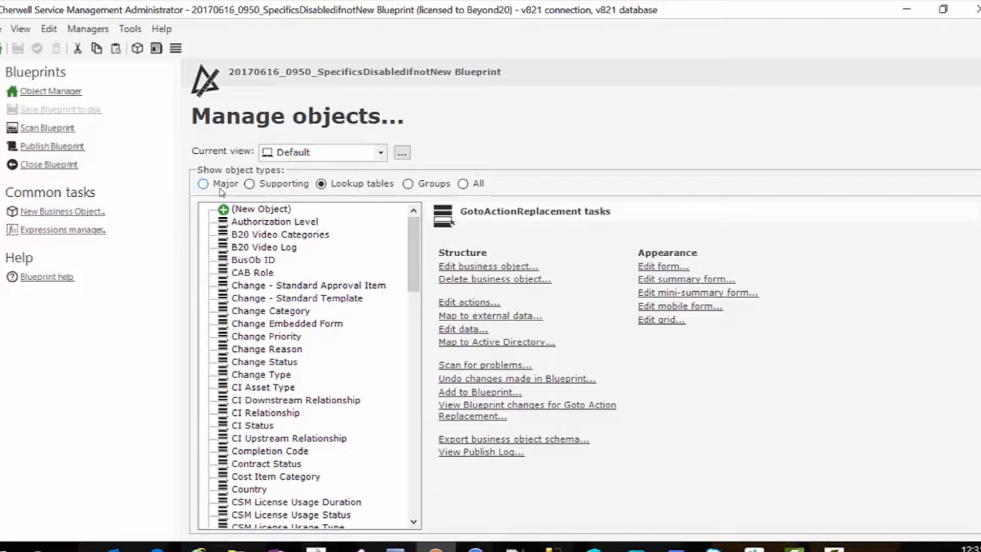
# Filter Manage objects to show Major business objects, including Config - Computer and Create Many CIs
pyautogui.click(202, 183)
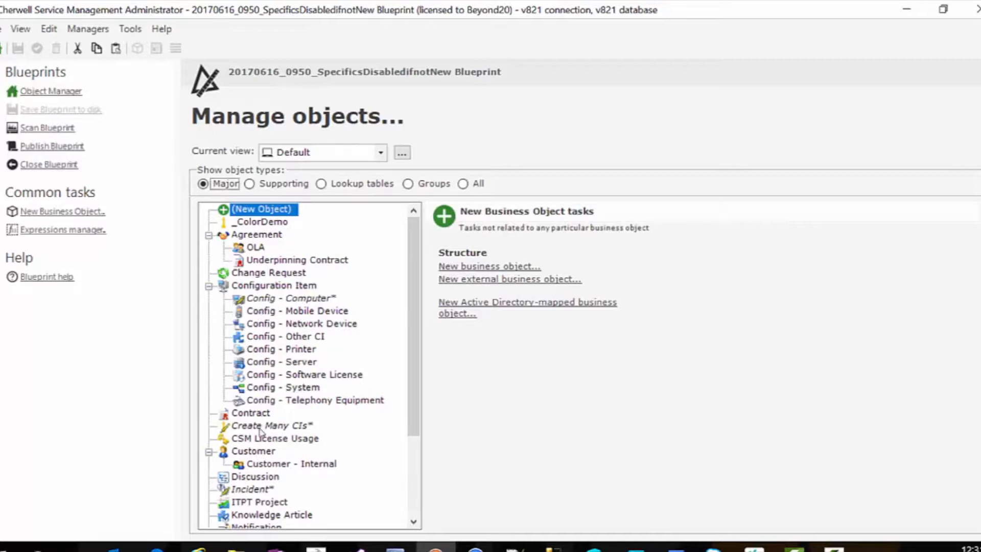
# Open the Create Many CIs business object for editing, showing its Qty, Type and OS fields
pyautogui.click(271, 425)
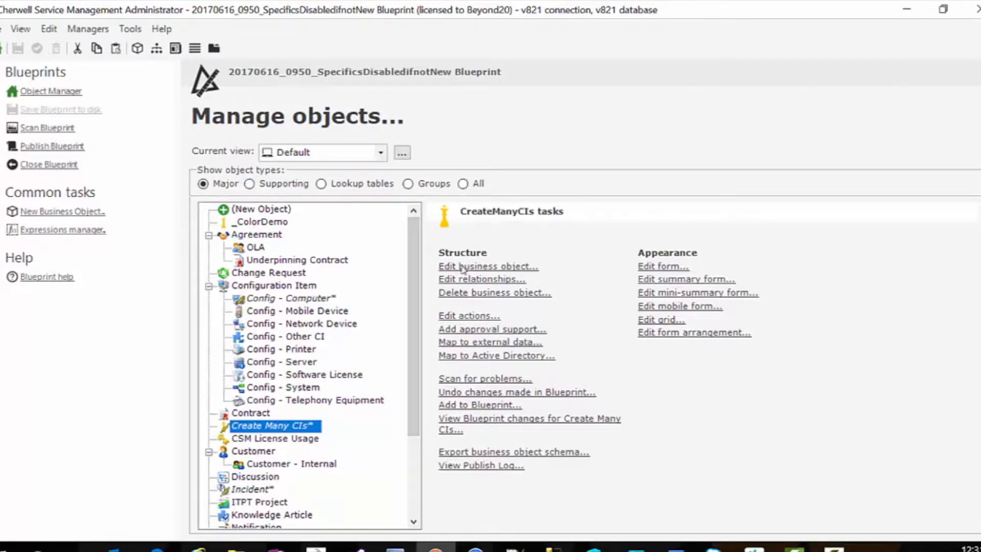
pyautogui.click(487, 265)
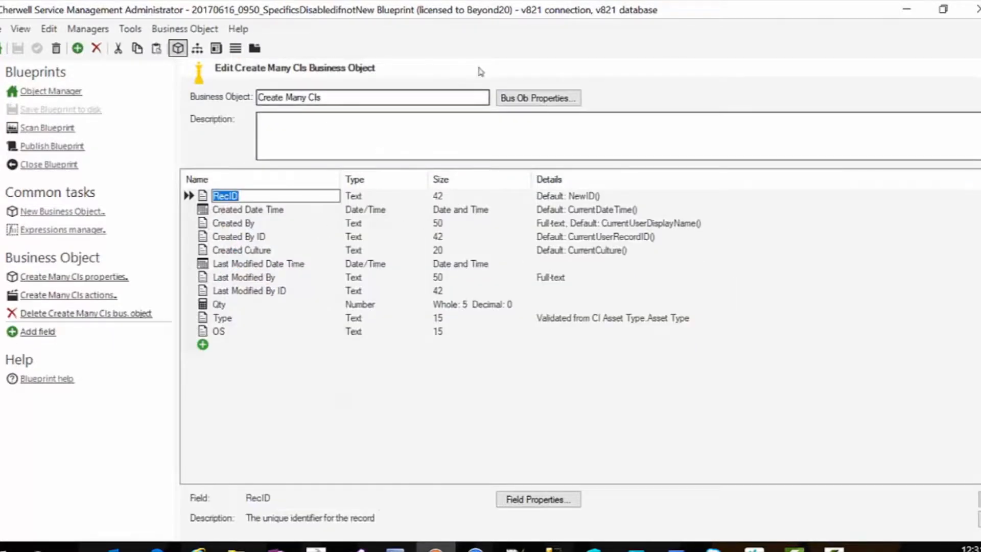
pyautogui.click(536, 98)
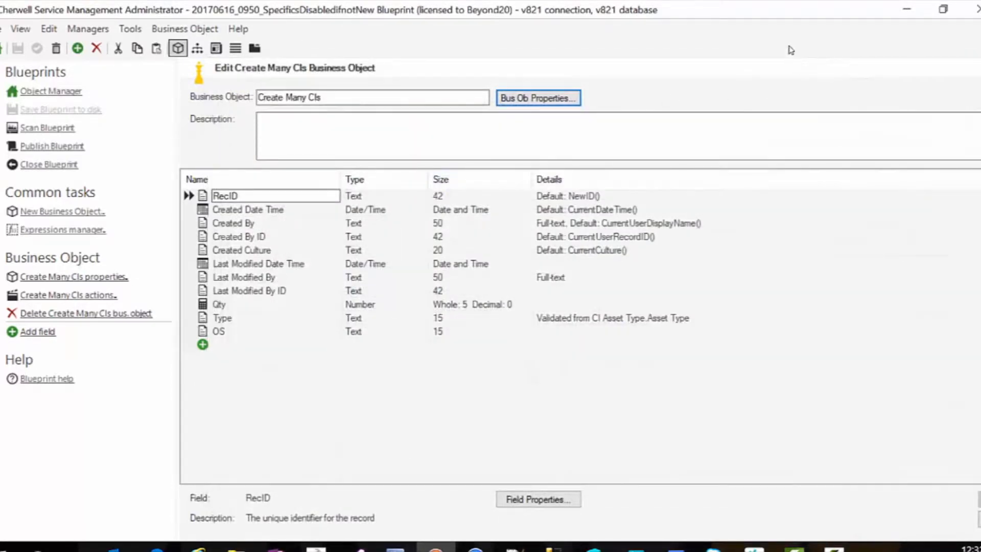
pyautogui.moveTo(215, 63)
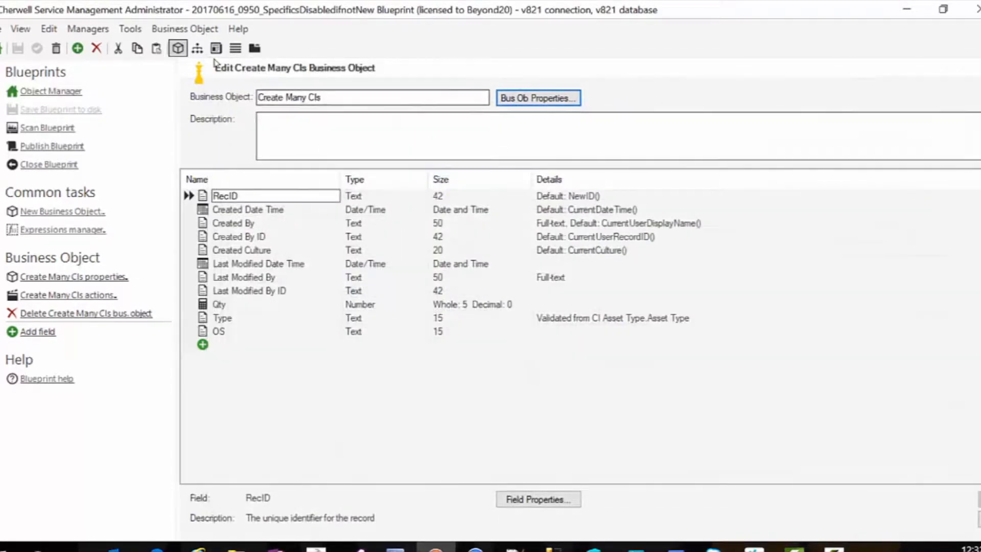
# View Create Many CIs relationships and open the properties of Create many links GoTo
pyautogui.click(196, 48)
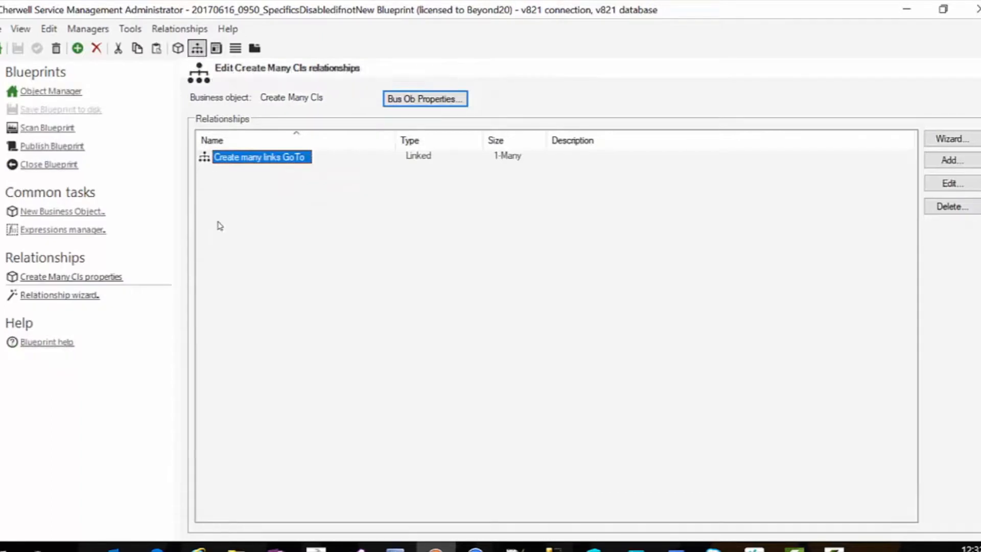
pyautogui.moveTo(267, 115)
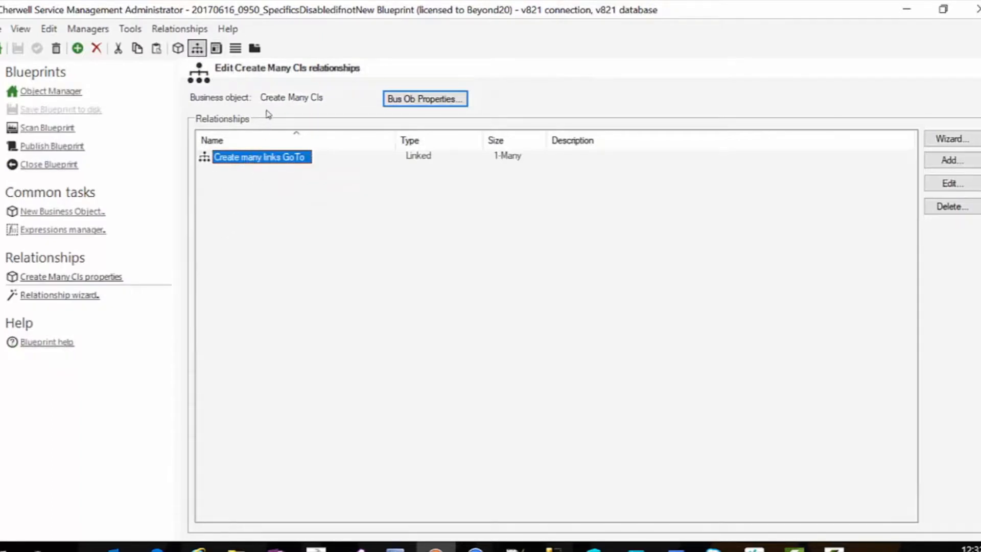
pyautogui.moveTo(311, 121)
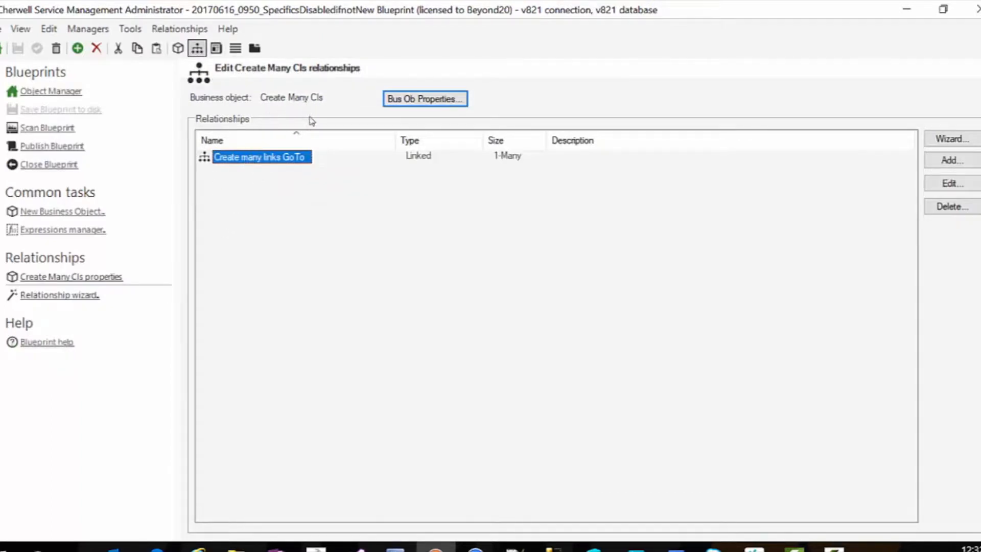
pyautogui.moveTo(267, 168)
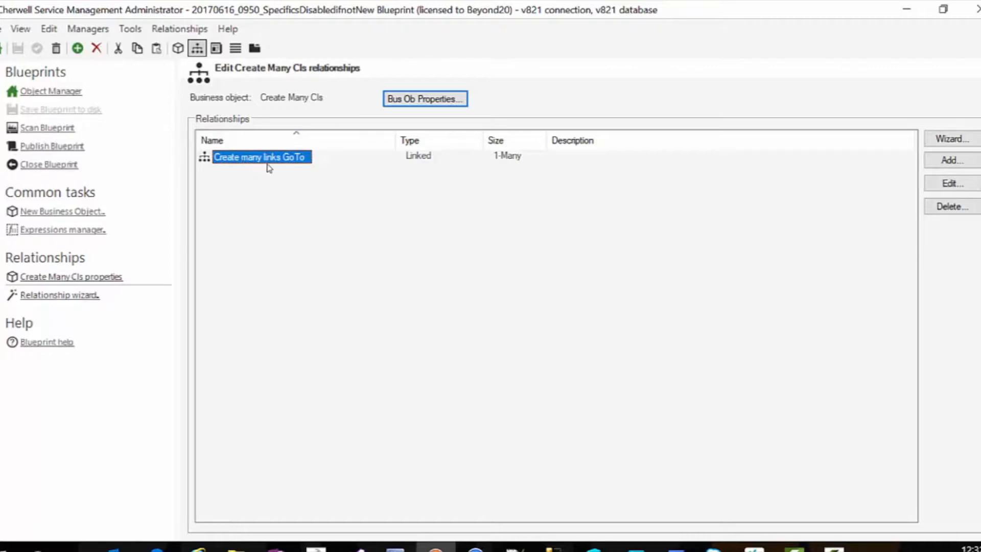
pyautogui.moveTo(322, 169)
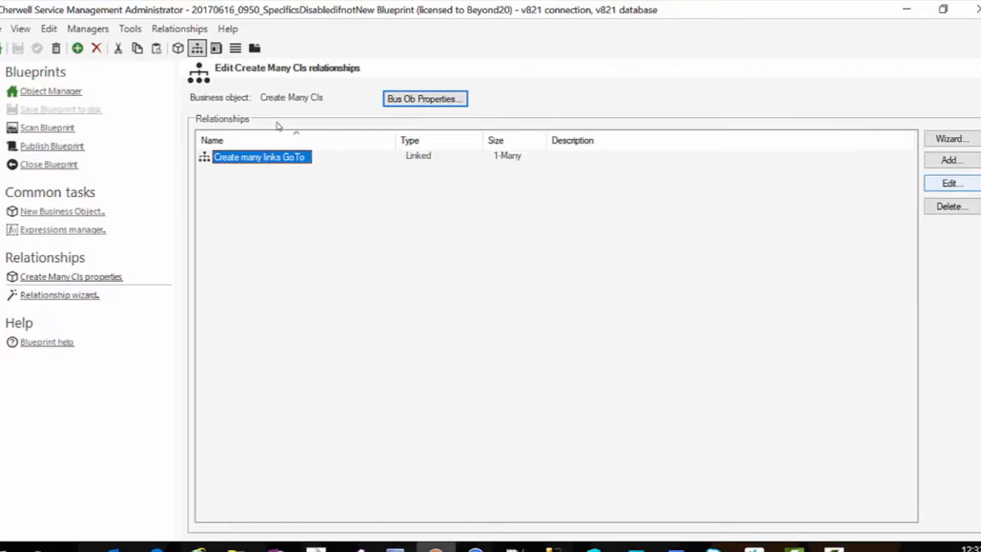
pyautogui.click(950, 183)
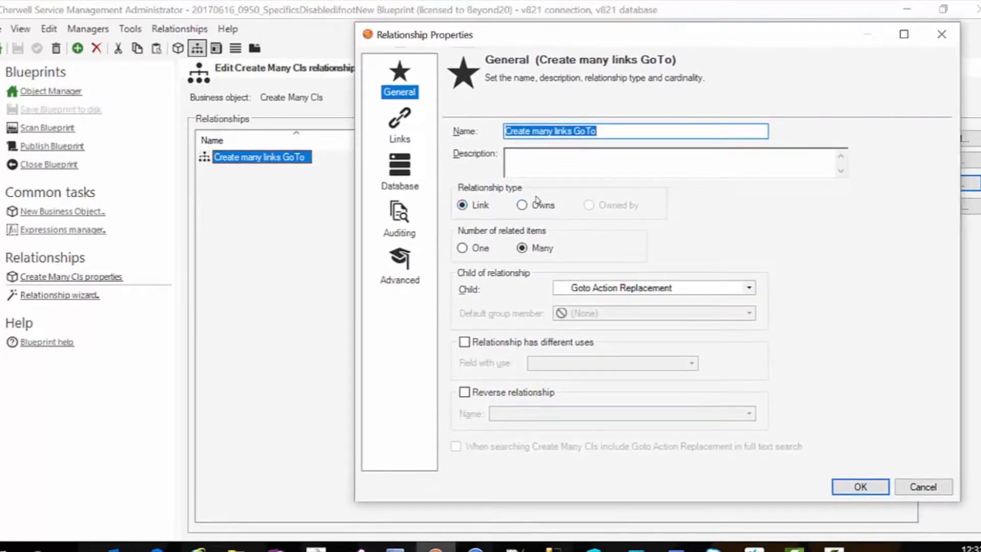
pyautogui.moveTo(555, 273)
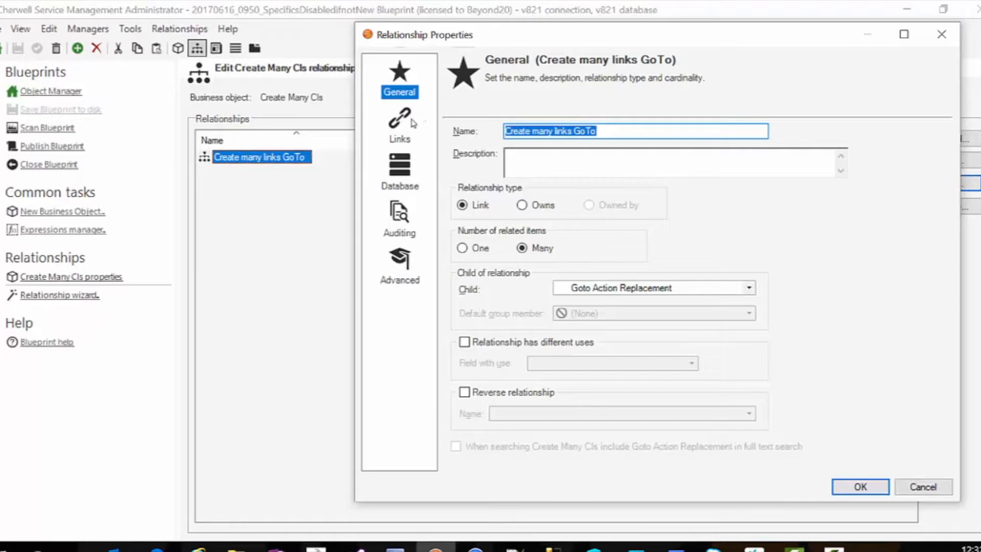
# Review the custom link constrained by Goto Action Replacement Counter ≤ Create Many CIs Qty
pyautogui.click(399, 123)
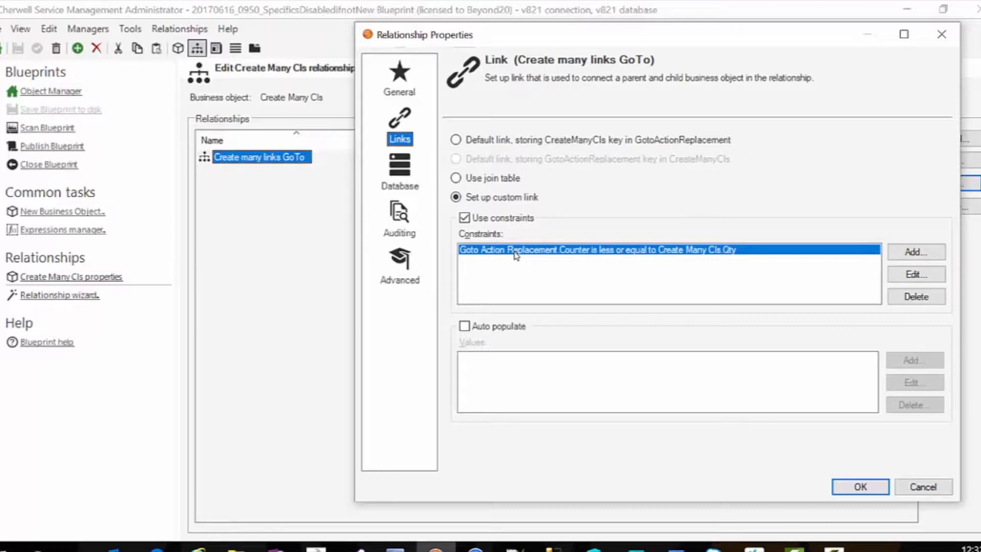
pyautogui.moveTo(513, 245)
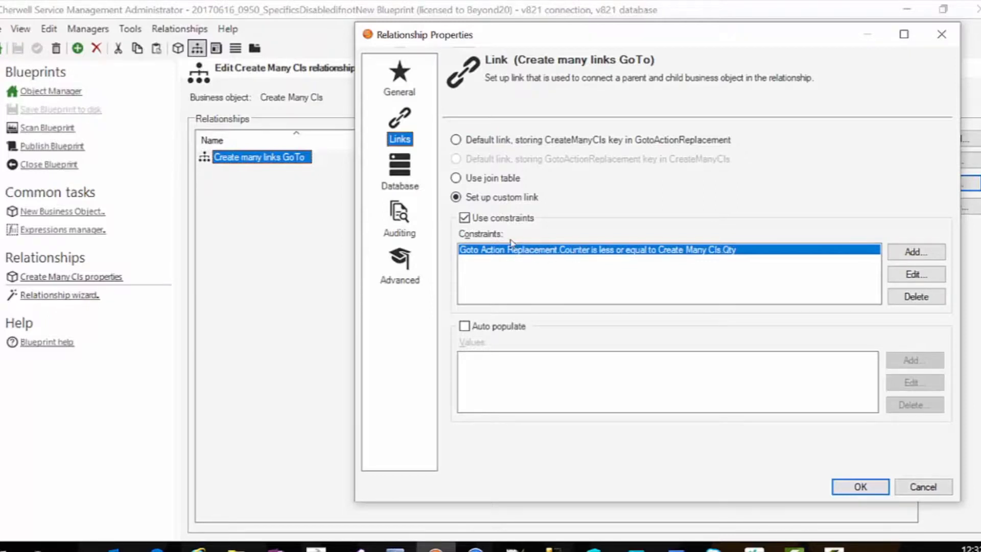
pyautogui.moveTo(611, 259)
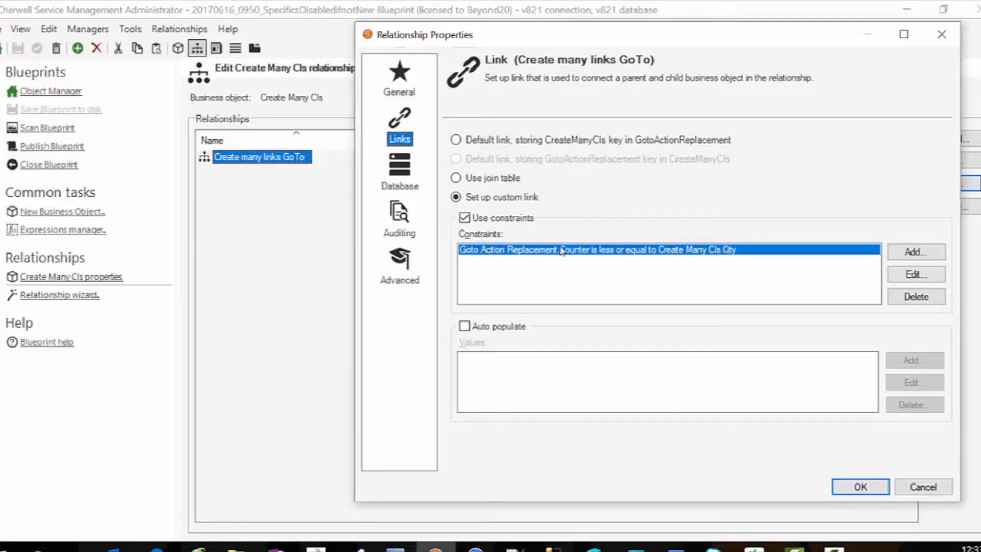
pyautogui.moveTo(620, 270)
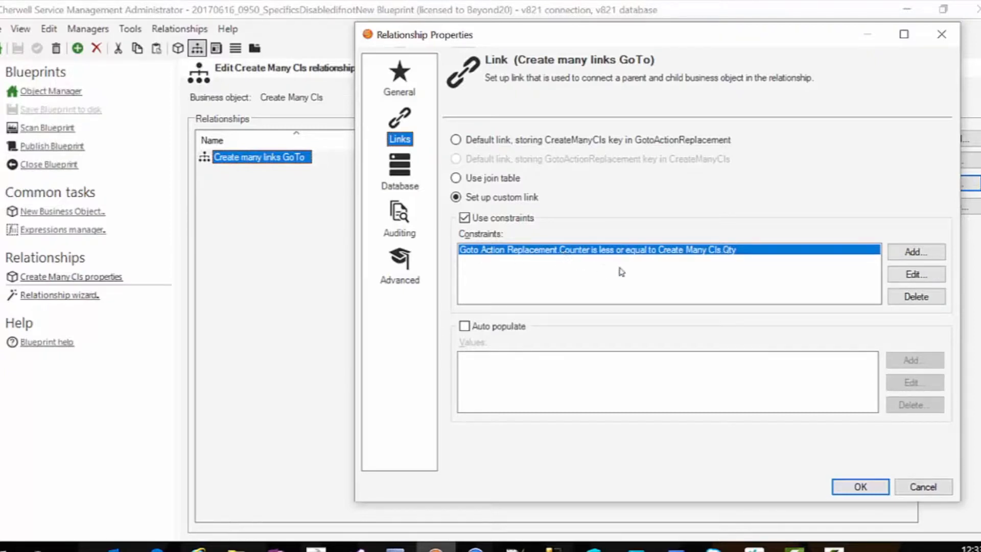
pyautogui.moveTo(728, 256)
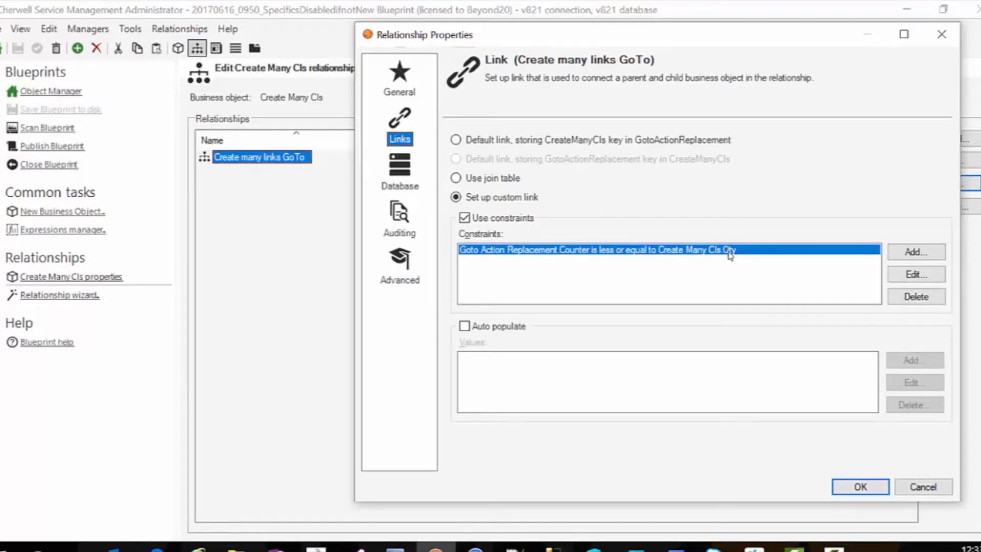
pyautogui.moveTo(571, 252)
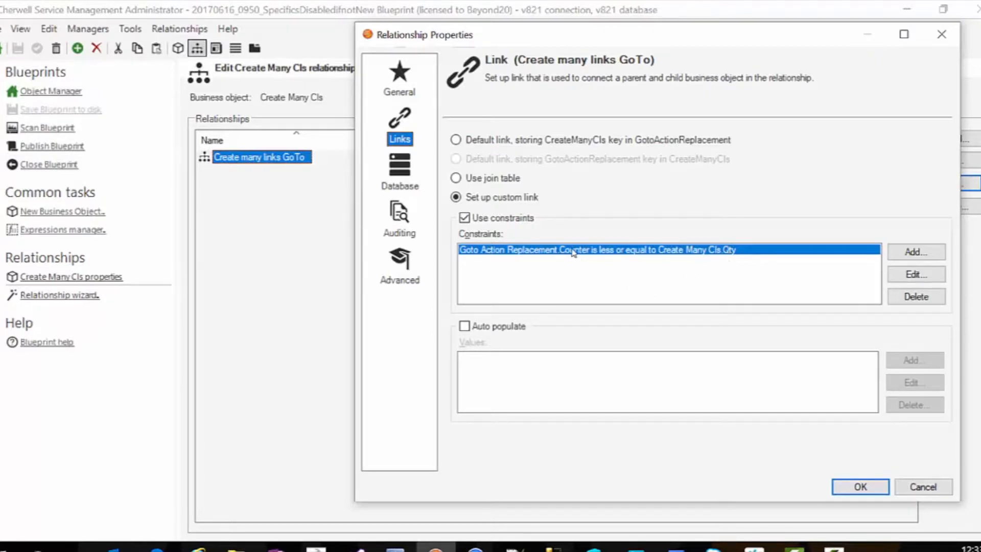
pyautogui.moveTo(723, 253)
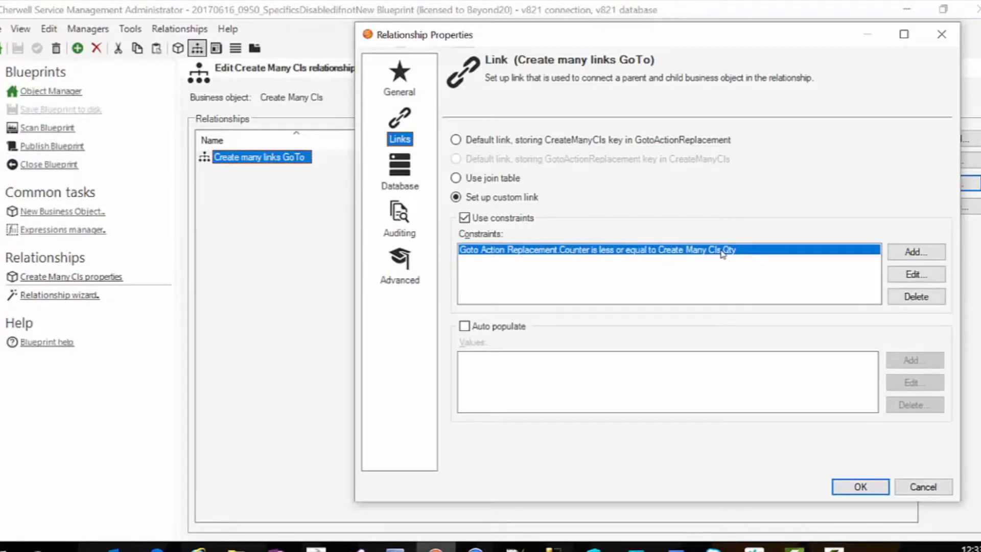
# Close Relationship Properties and open the Create Many CIs form in the form editor
pyautogui.click(399, 265)
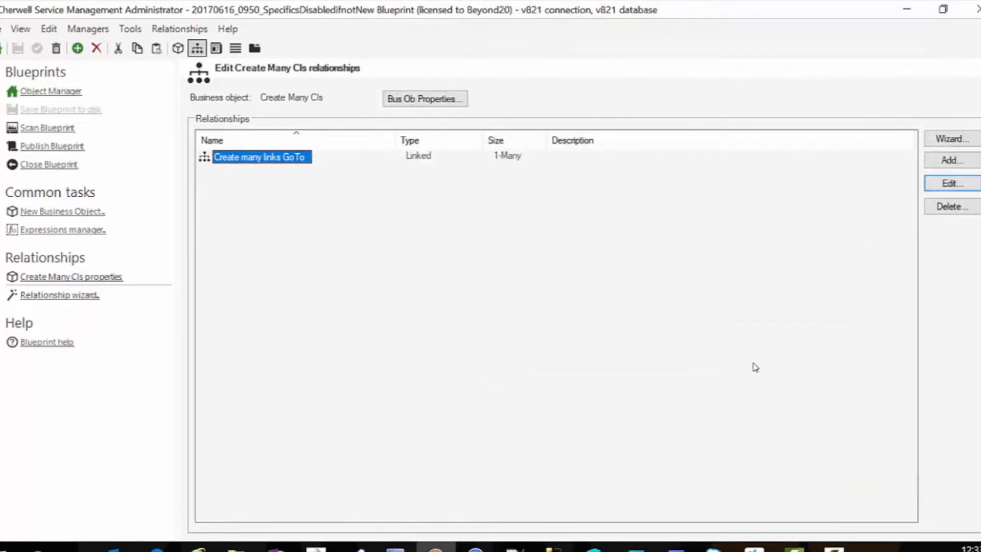
pyautogui.moveTo(216, 48)
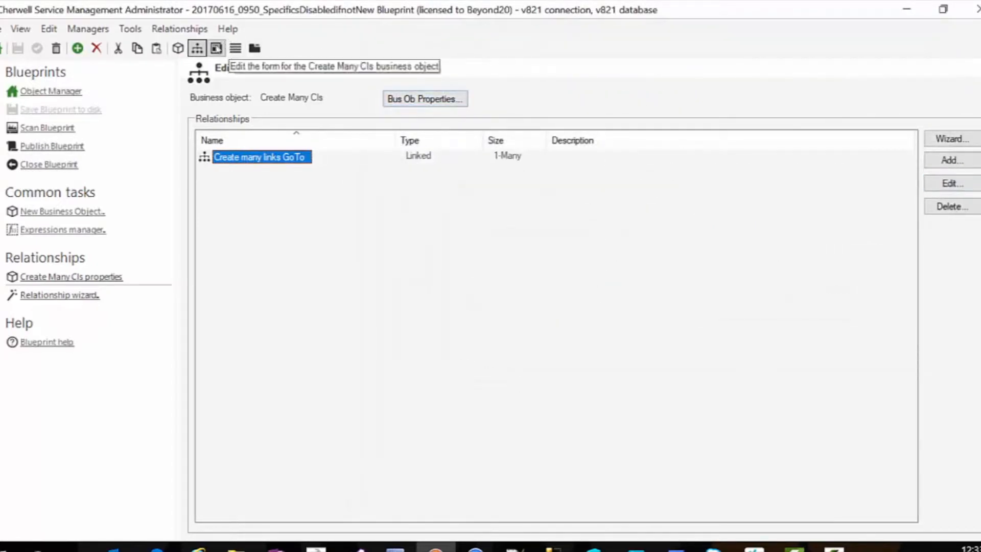
pyautogui.click(215, 48)
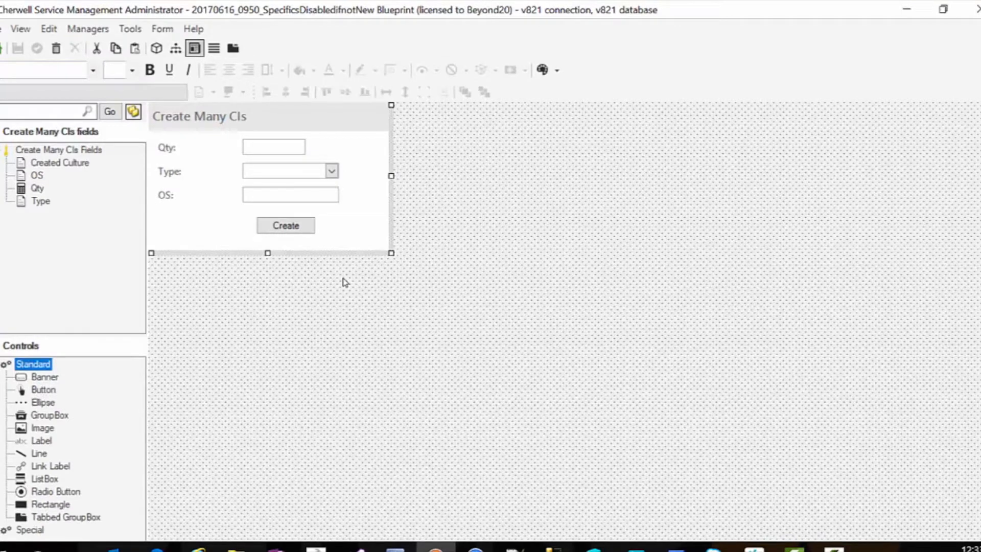
pyautogui.moveTo(271, 150)
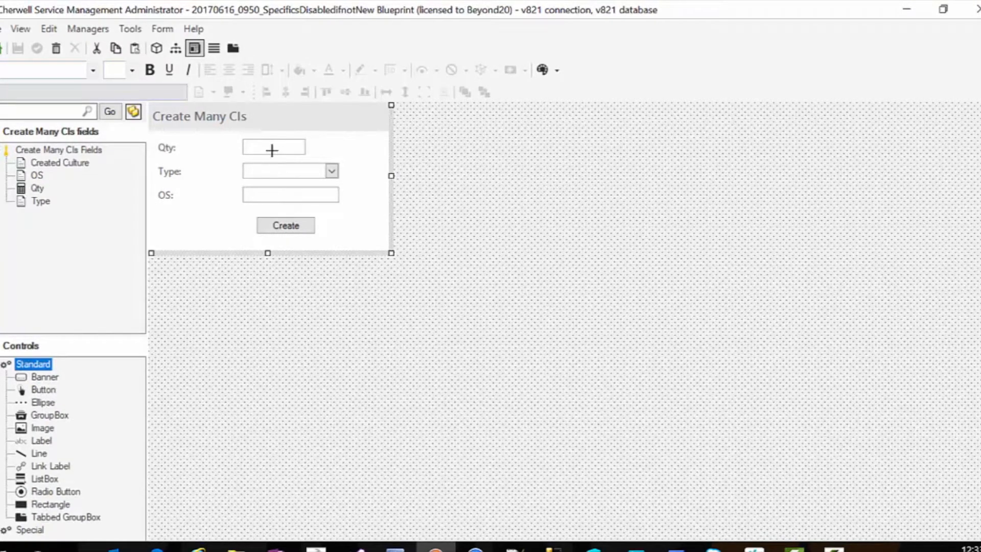
# Inspect the Qty and Type controls and open the Type field's properties
pyautogui.click(273, 147)
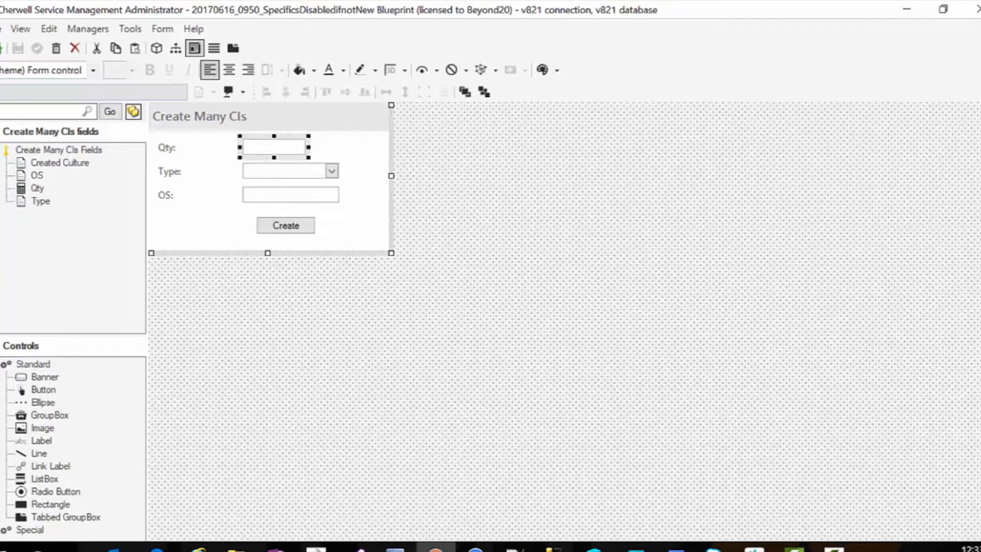
pyautogui.click(288, 170)
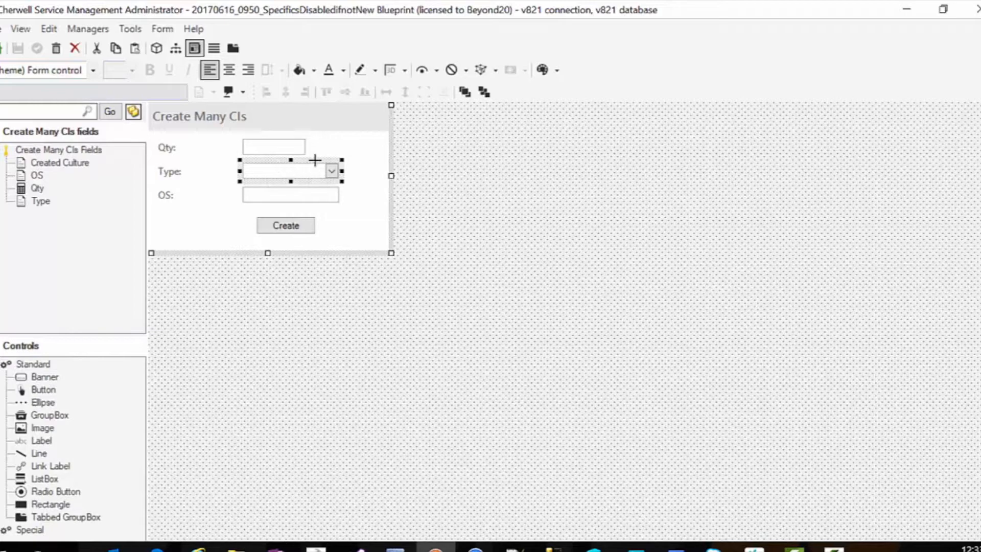
pyautogui.rightClick(291, 171)
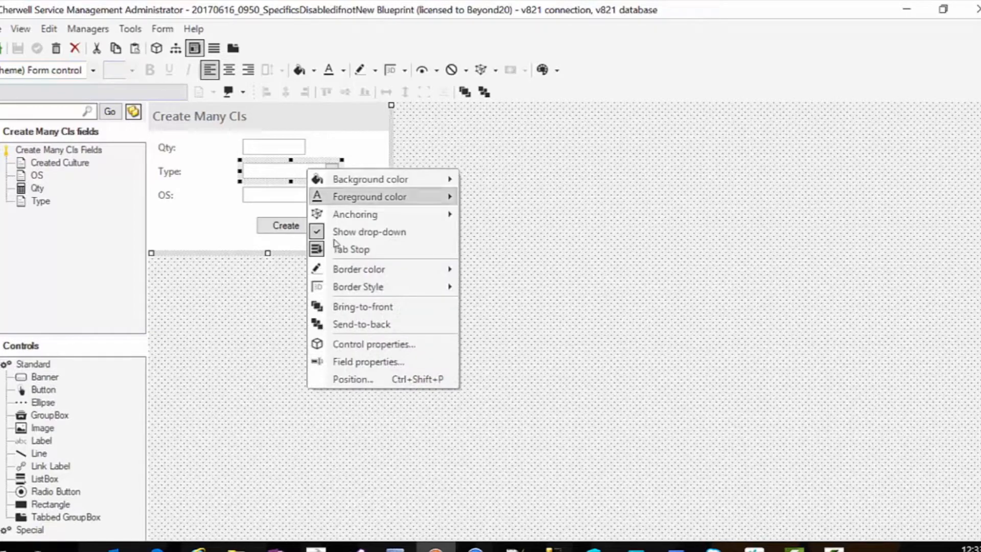
pyautogui.click(369, 361)
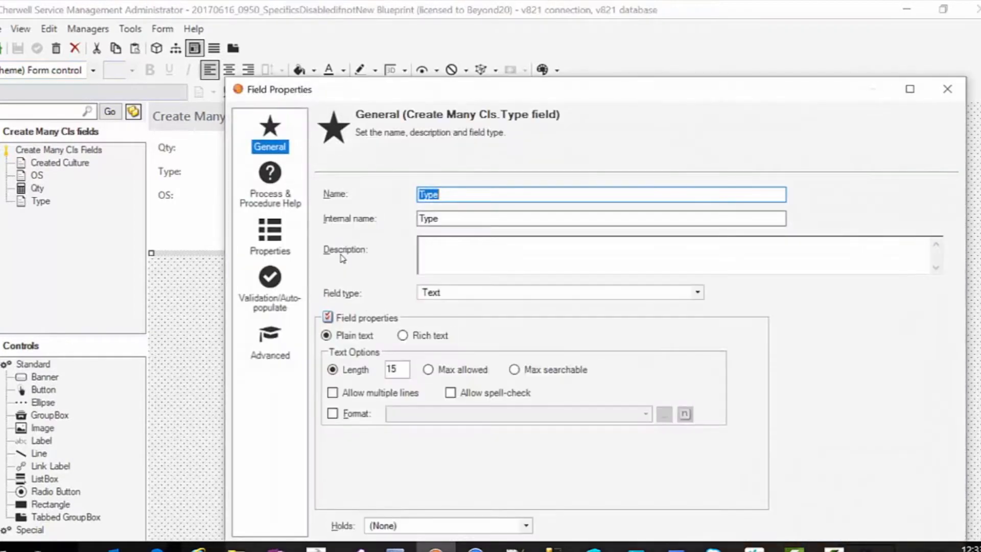
# Review the Type field's validation from CI Asset Type limited to Config - Computer, then close its properties
pyautogui.click(270, 238)
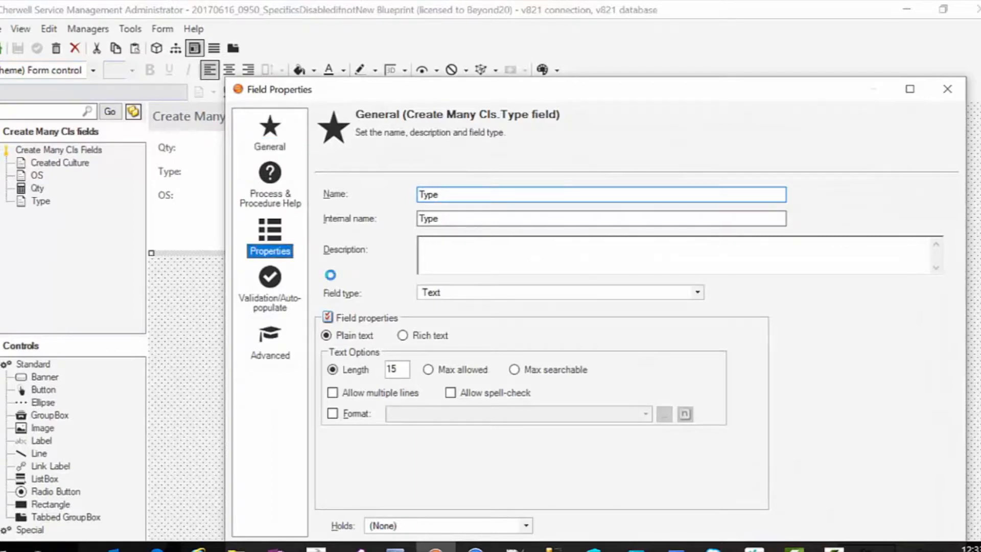
pyautogui.click(269, 291)
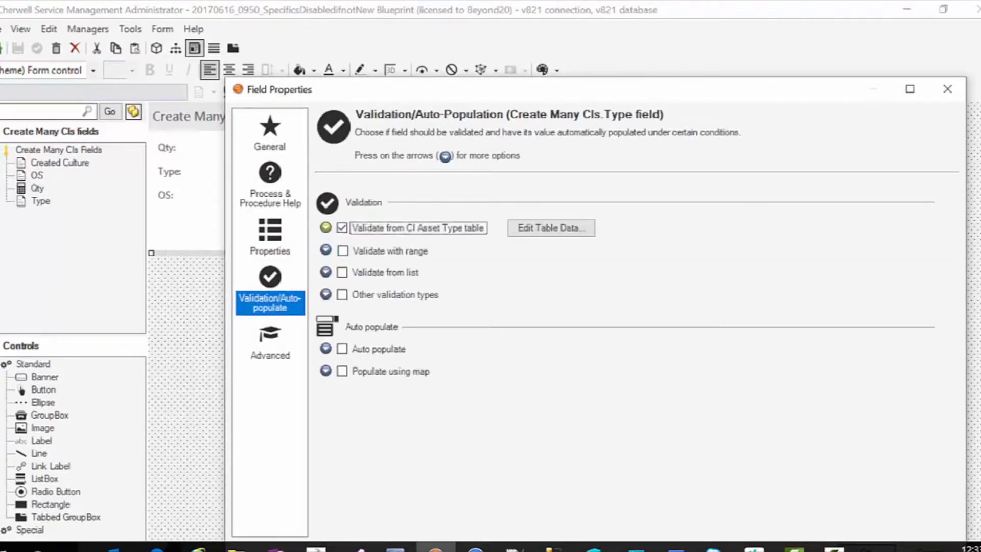
pyautogui.click(326, 227)
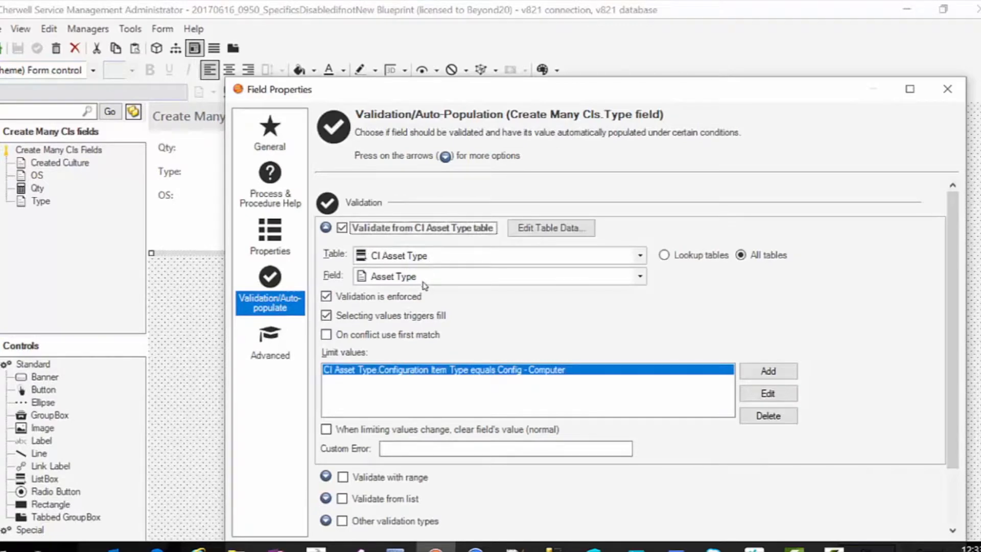
pyautogui.moveTo(476, 377)
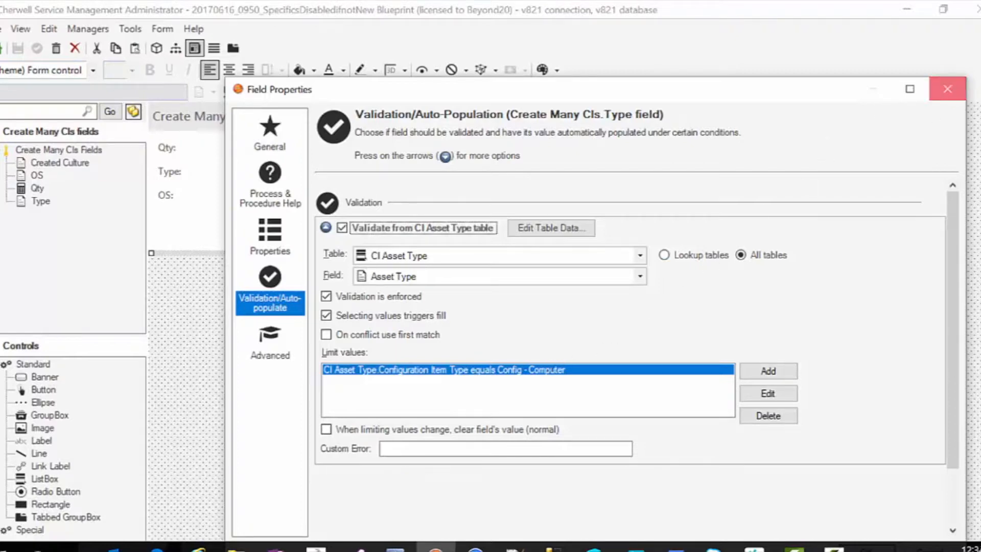
pyautogui.click(947, 89)
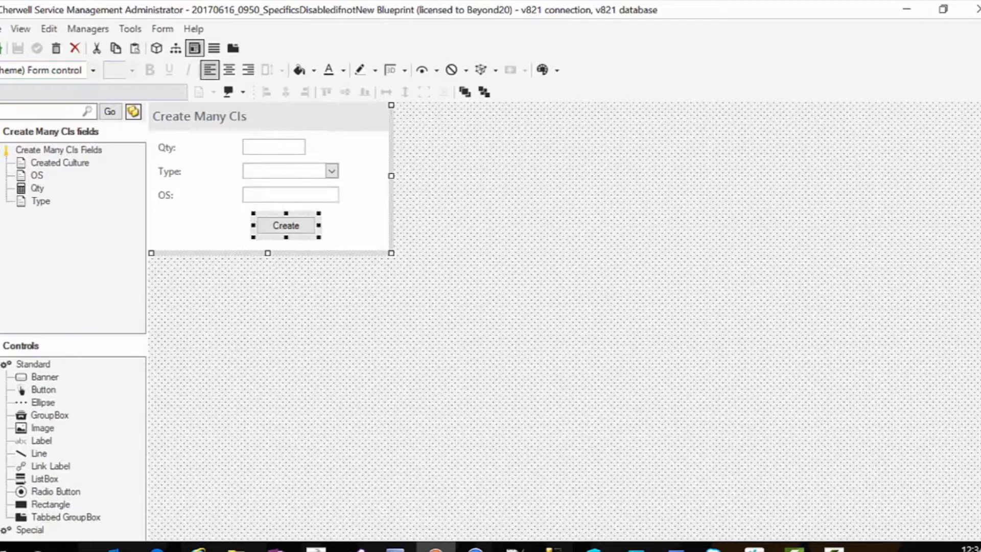
# From the Create button's control properties, open its Create CIs One-Step for editing
pyautogui.rightClick(286, 225)
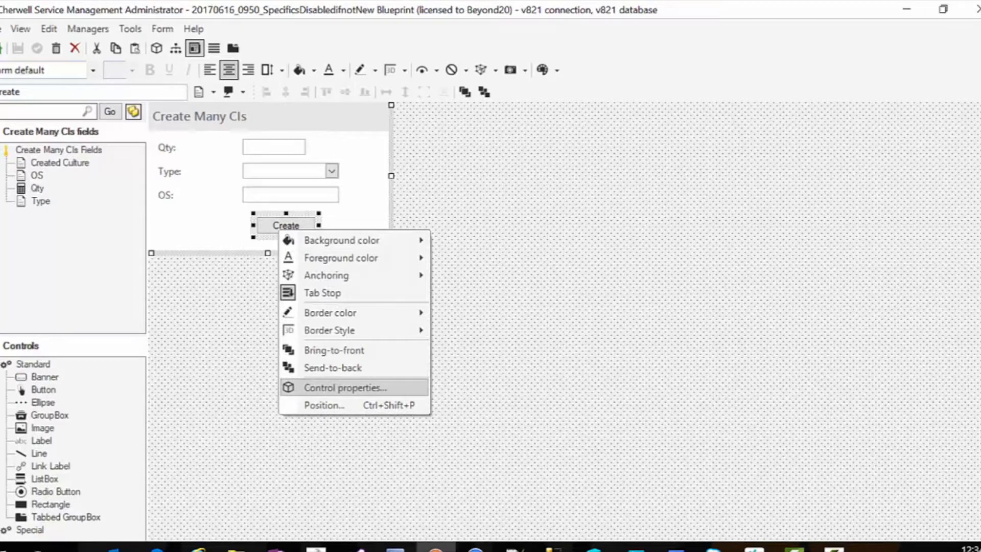
pyautogui.click(343, 387)
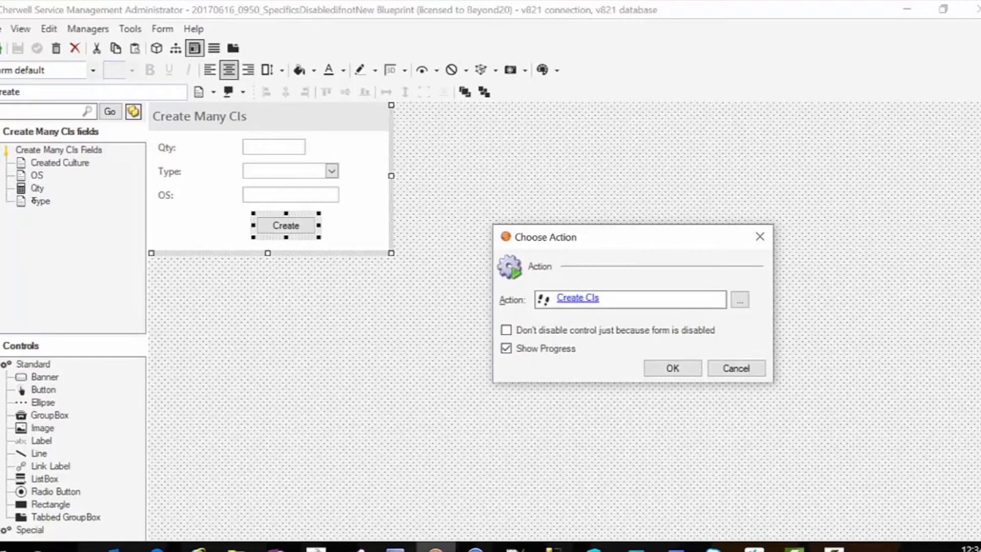
pyautogui.click(576, 297)
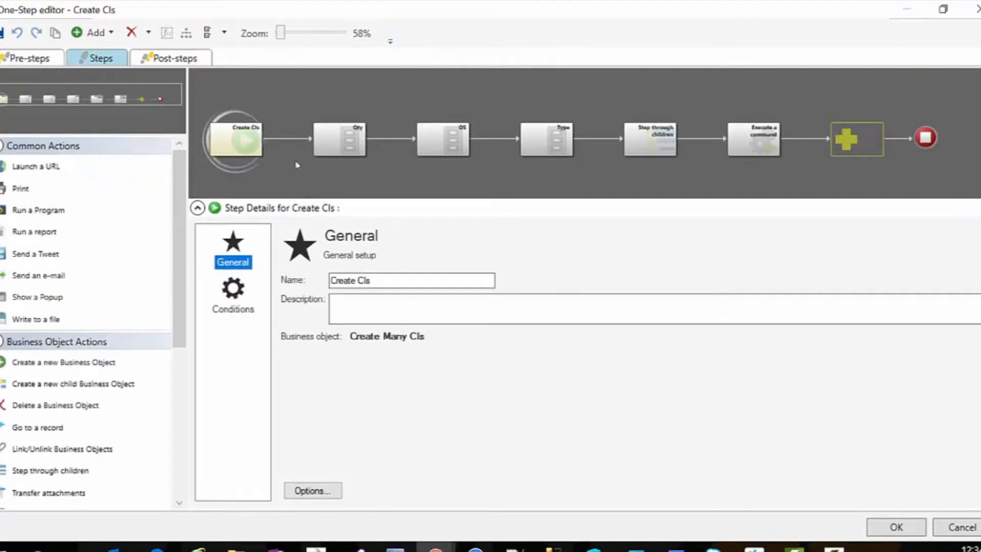
# Review the Qty, OS, Type value steps and the Step through children step on Goto Action Replacement
pyautogui.click(339, 139)
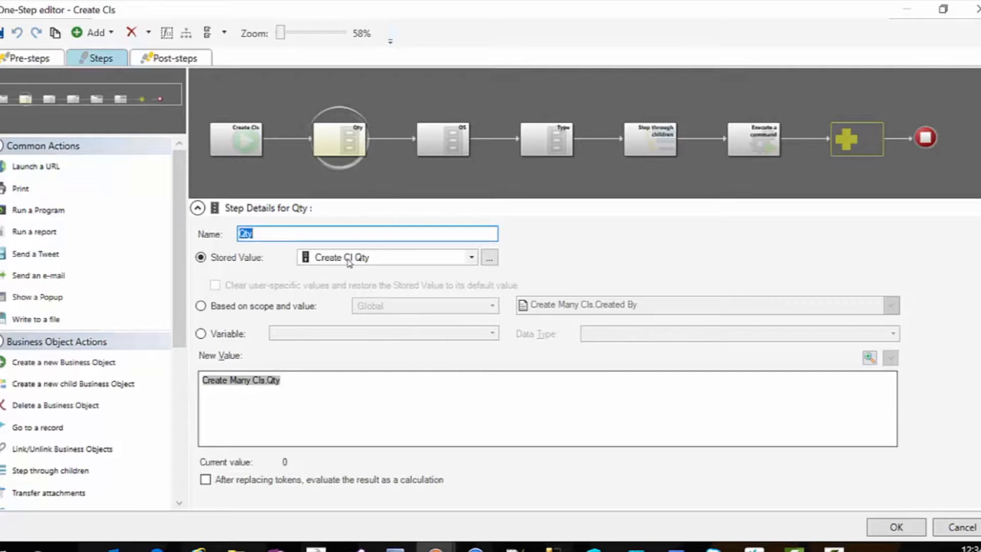
pyautogui.click(442, 139)
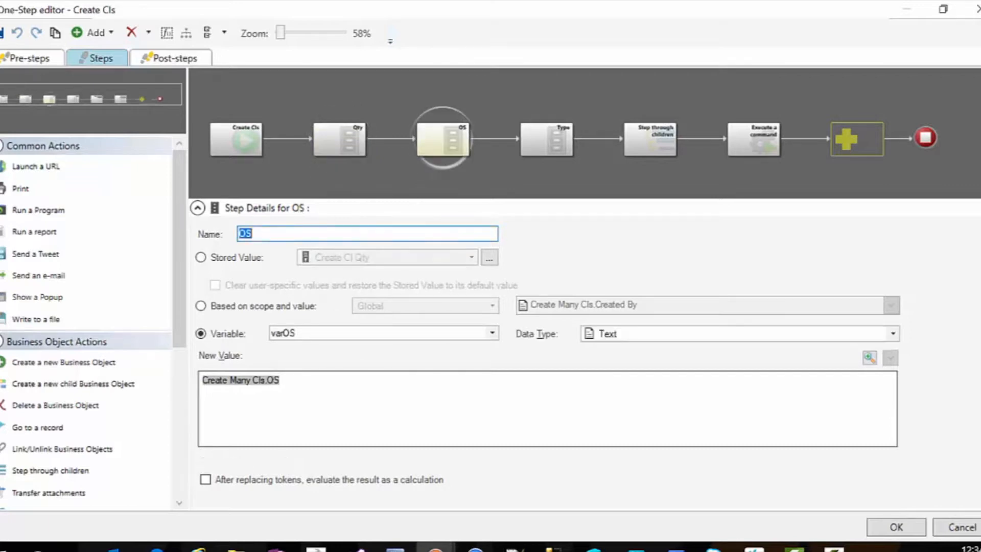
pyautogui.moveTo(553, 185)
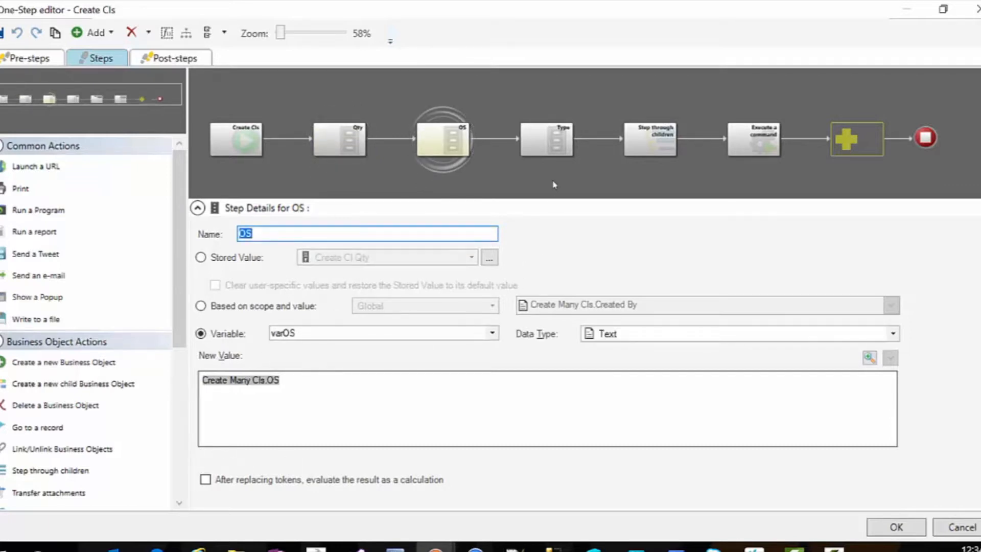
pyautogui.click(545, 138)
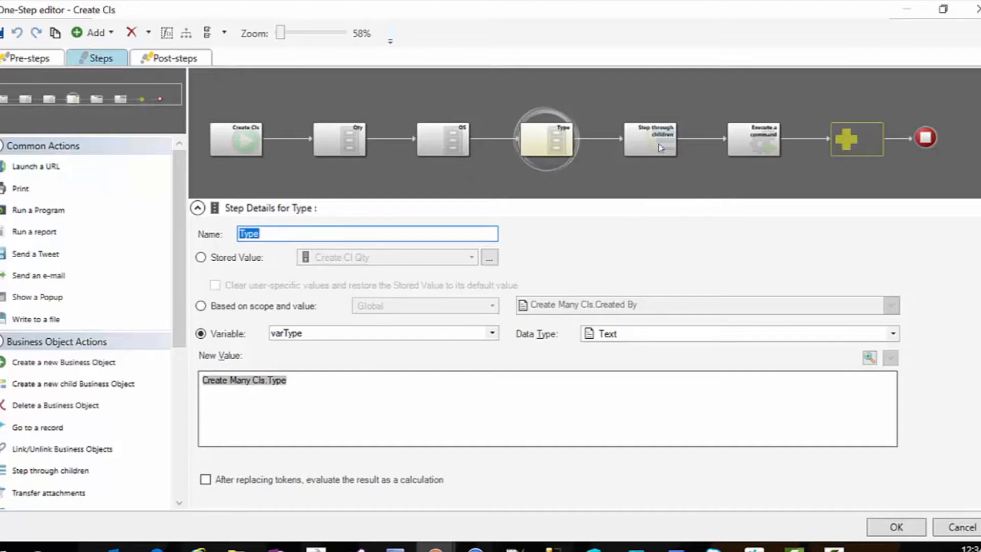
pyautogui.click(650, 139)
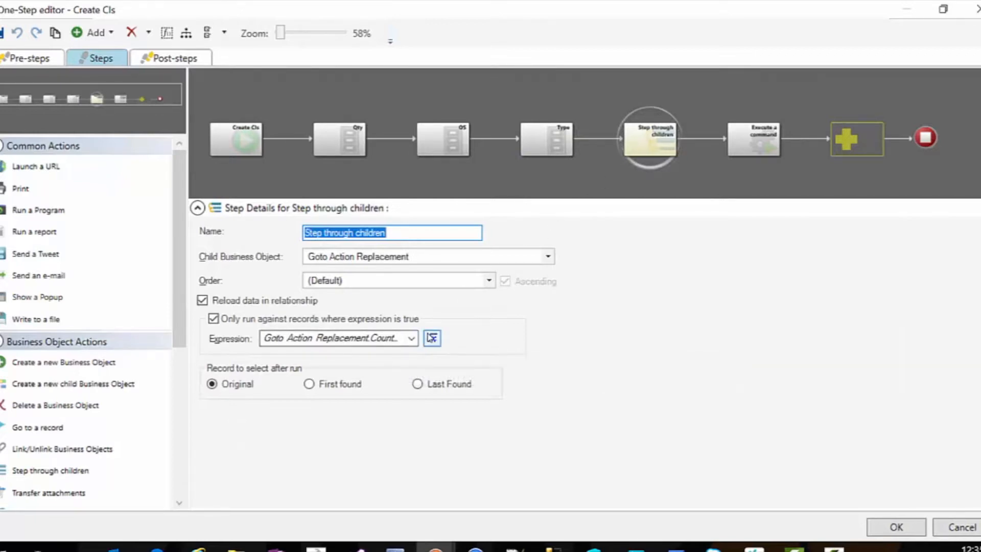
# Review the Counter ≤ Create CI Qty expression unchanged, then open Step through children's inner steps
pyautogui.click(431, 338)
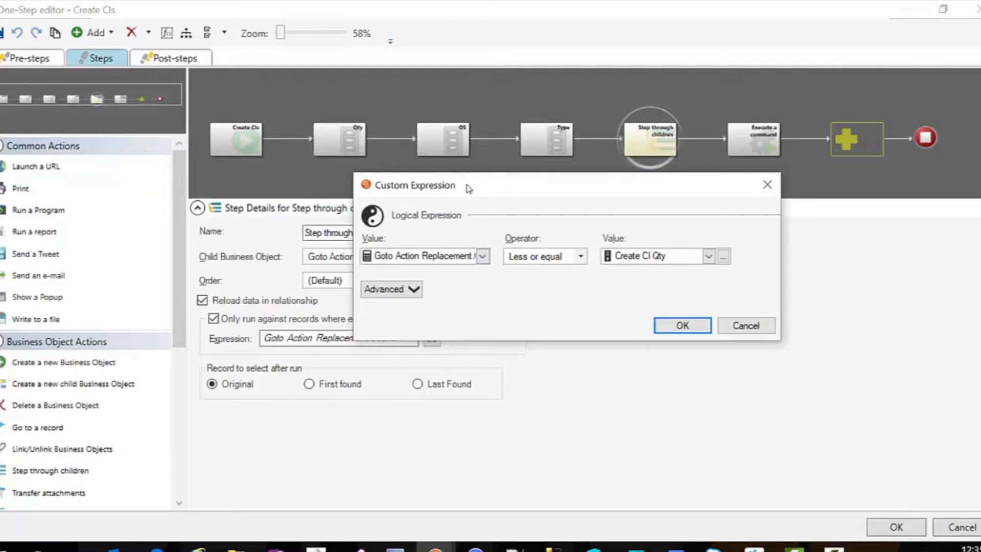
pyautogui.moveTo(413, 185); pyautogui.dragTo(521, 189)
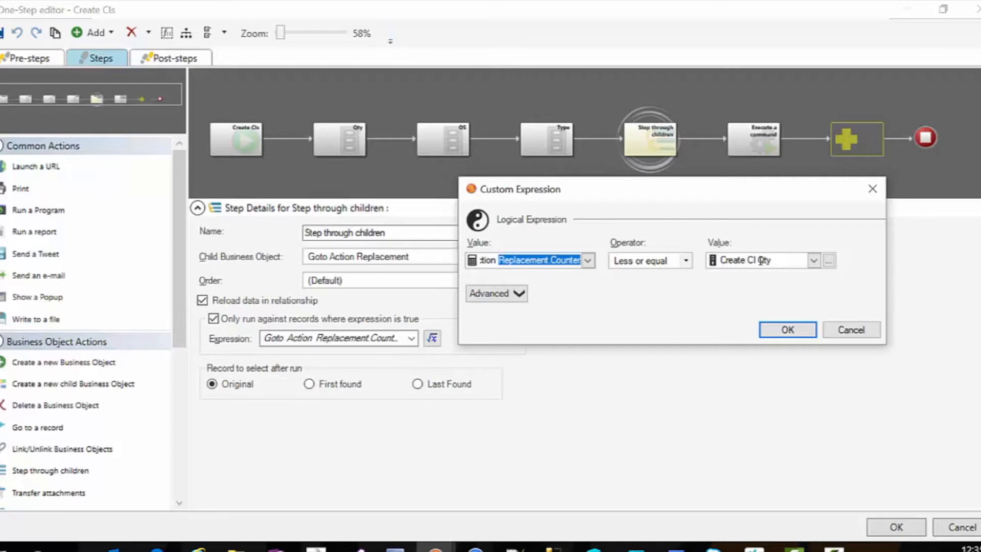
pyautogui.click(786, 330)
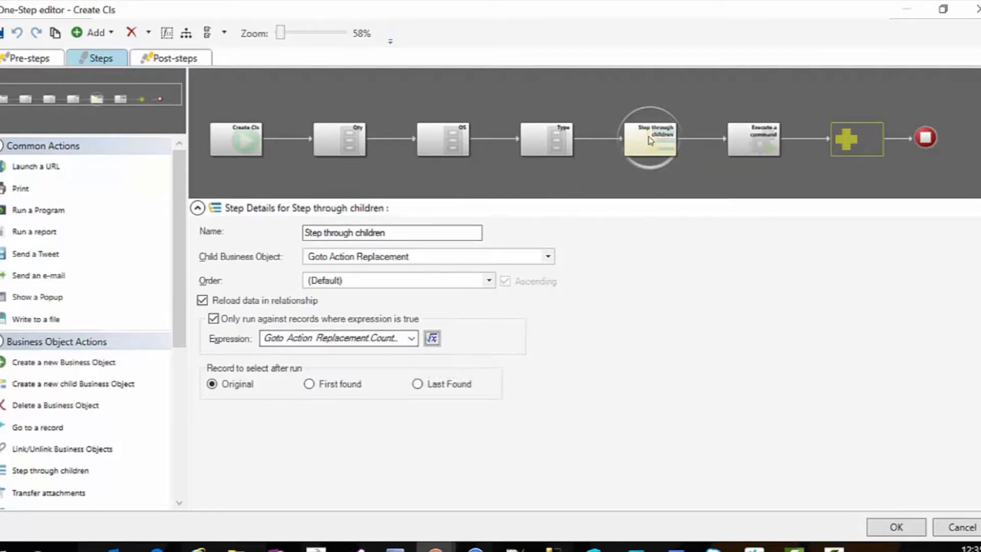
pyautogui.doubleClick(649, 136)
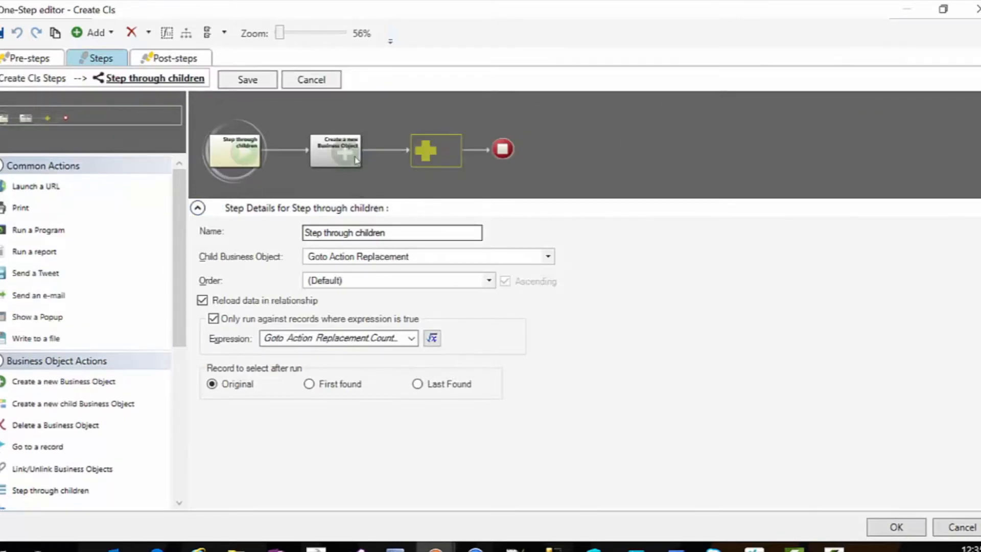
# Review the Create a new Business Object step's fields: Asset Status In Stock, Computer Type from varType, Operating System
pyautogui.click(334, 150)
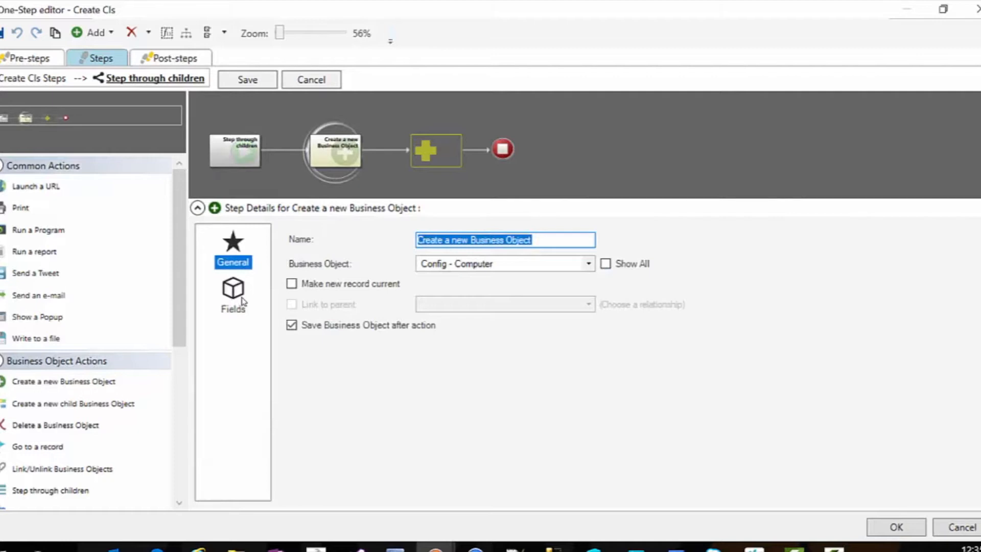
pyautogui.click(232, 294)
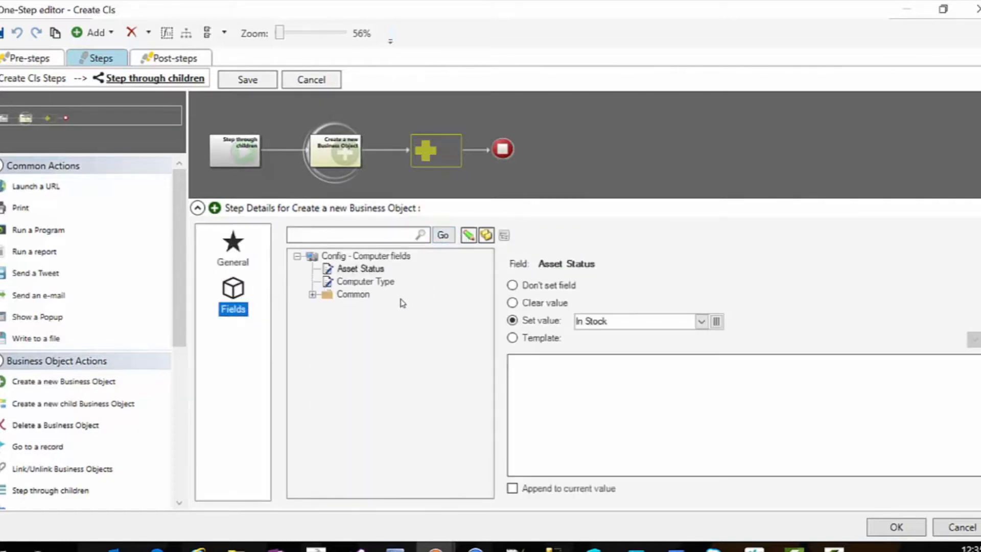
pyautogui.click(359, 268)
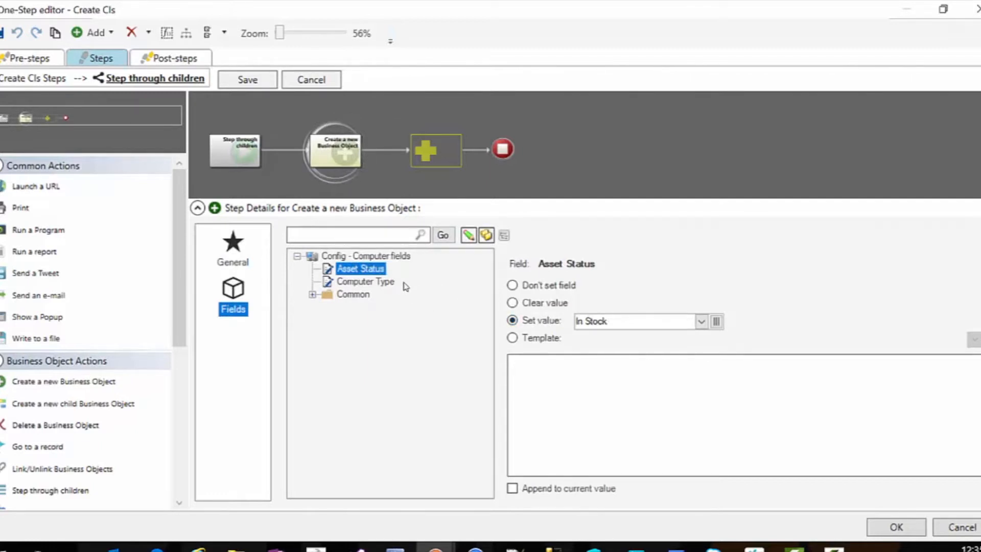
pyautogui.click(365, 281)
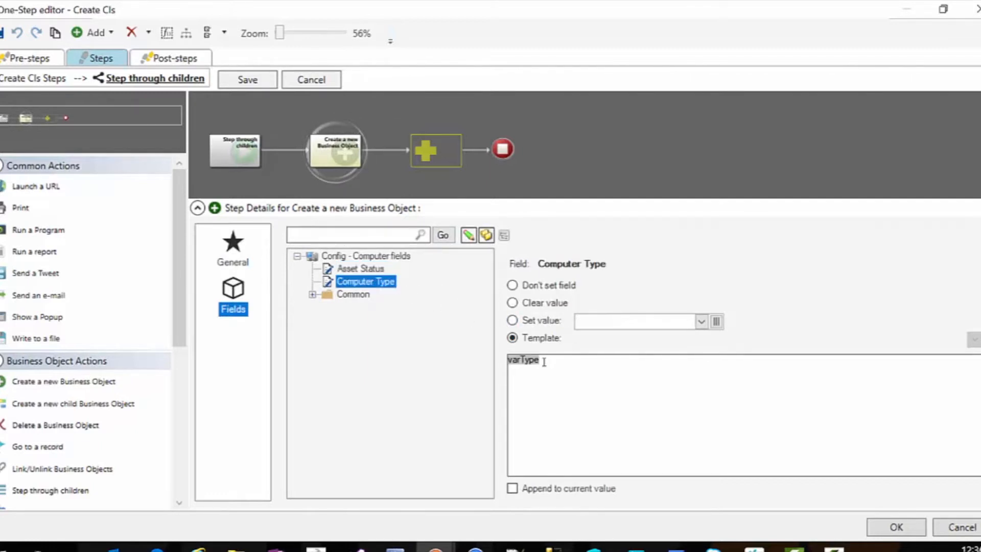
pyautogui.click(312, 294)
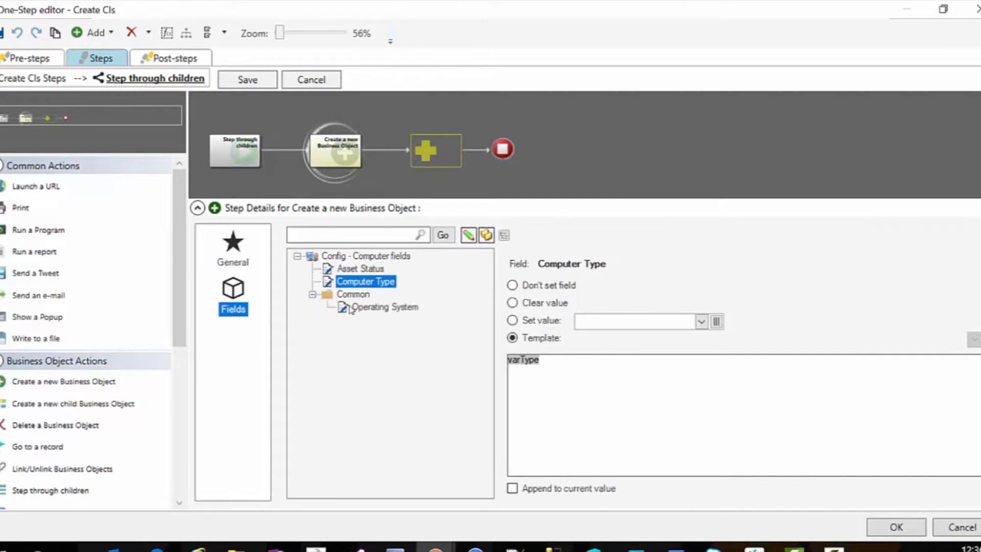
pyautogui.click(384, 307)
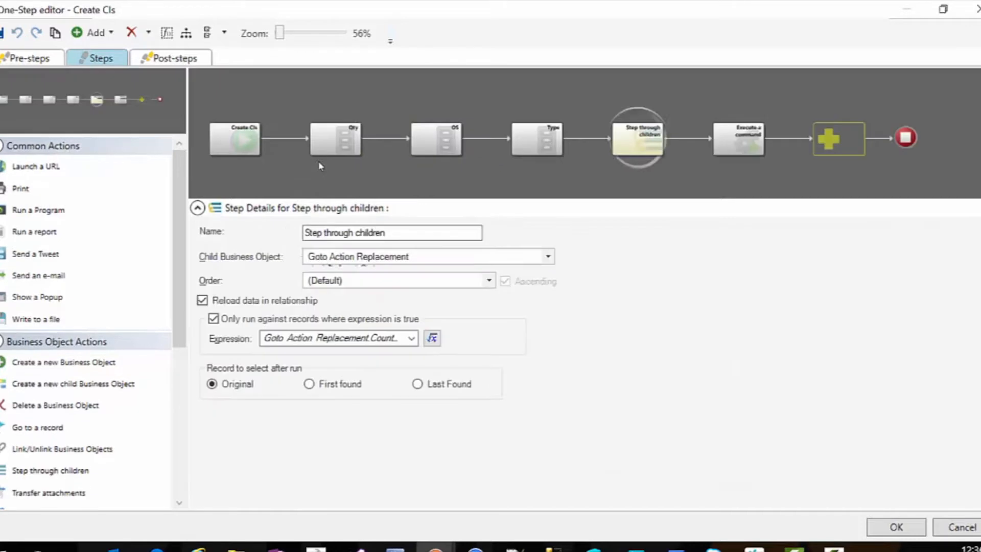
# Check the Step through children loop condition, then confirm the One-Step editor and Choose Action
pyautogui.click(737, 139)
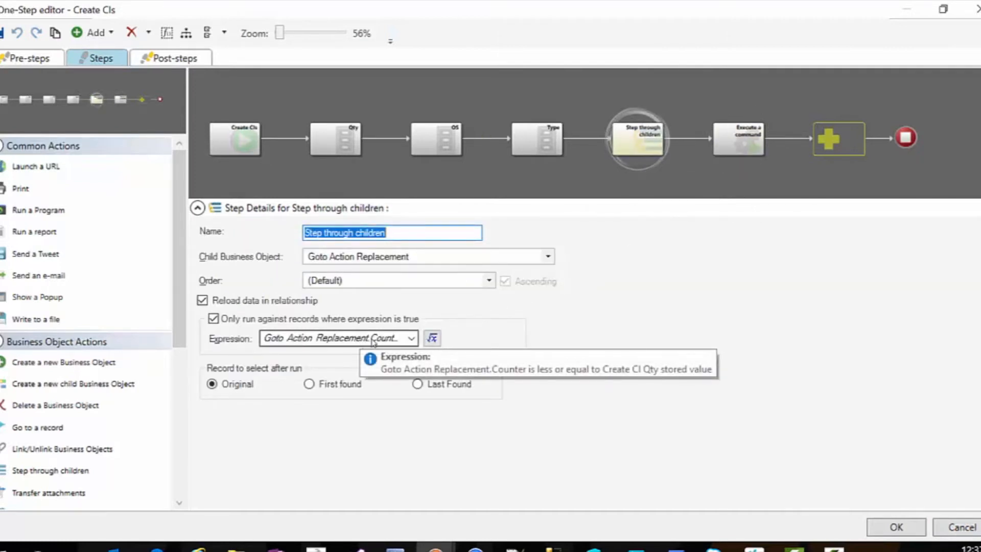
pyautogui.click(410, 337)
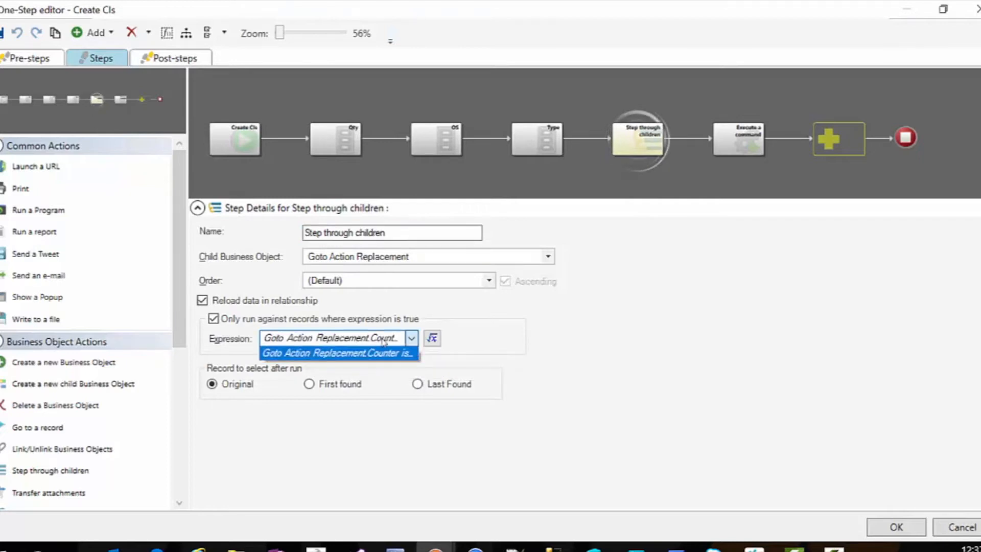
pyautogui.click(336, 352)
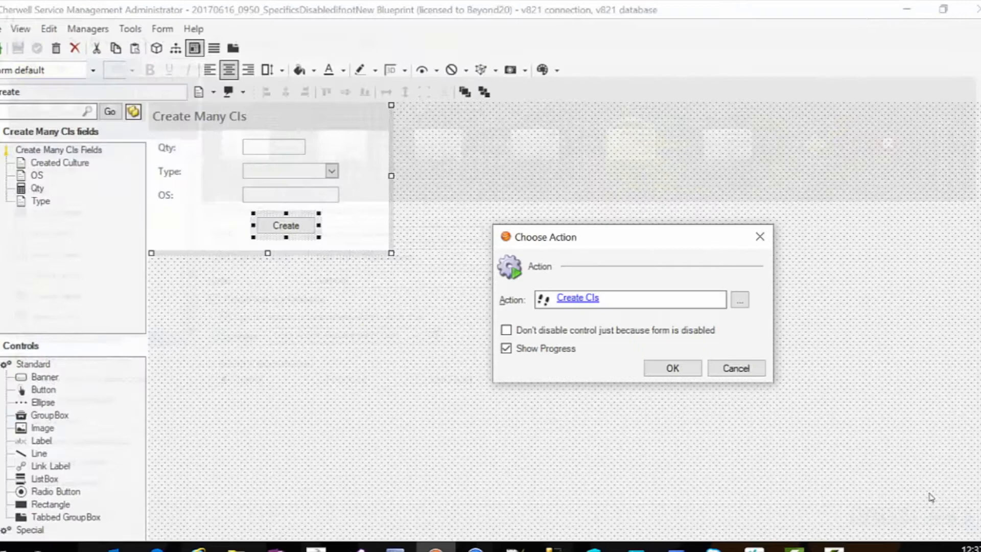
pyautogui.click(671, 367)
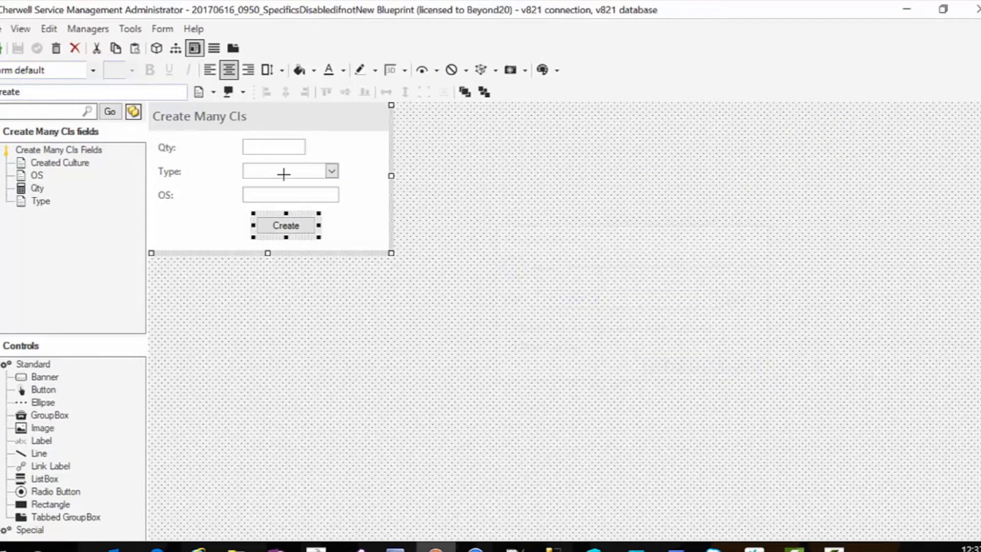
pyautogui.moveTo(291, 176)
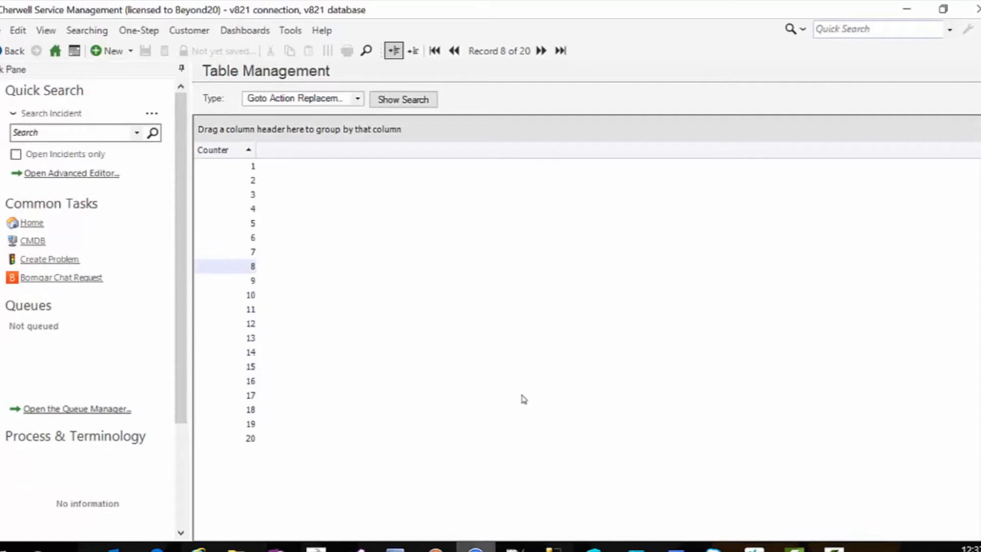
pyautogui.moveTo(112, 51)
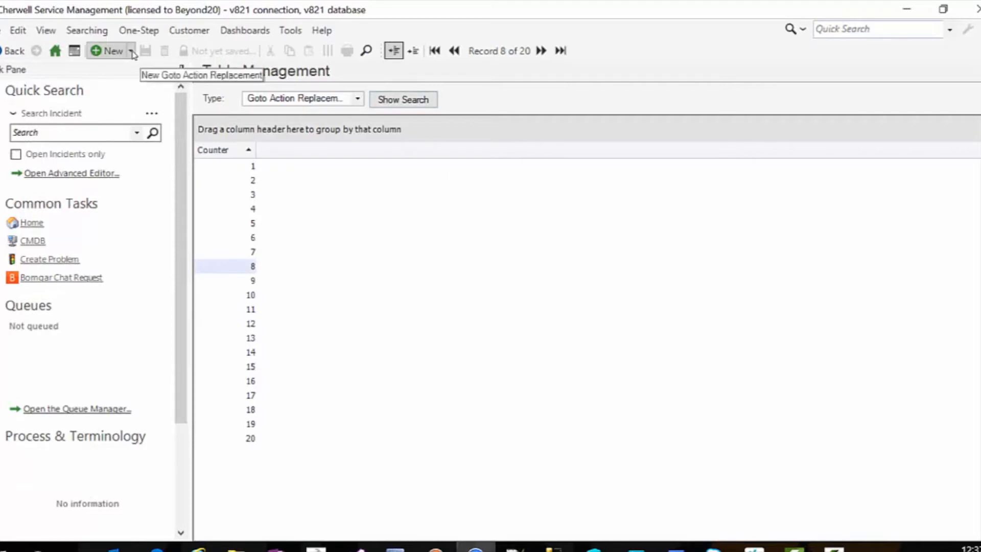
# Start a new Create Many CIs record with Qty 5, Type Laptop and OS 'My OS'
pyautogui.click(110, 51)
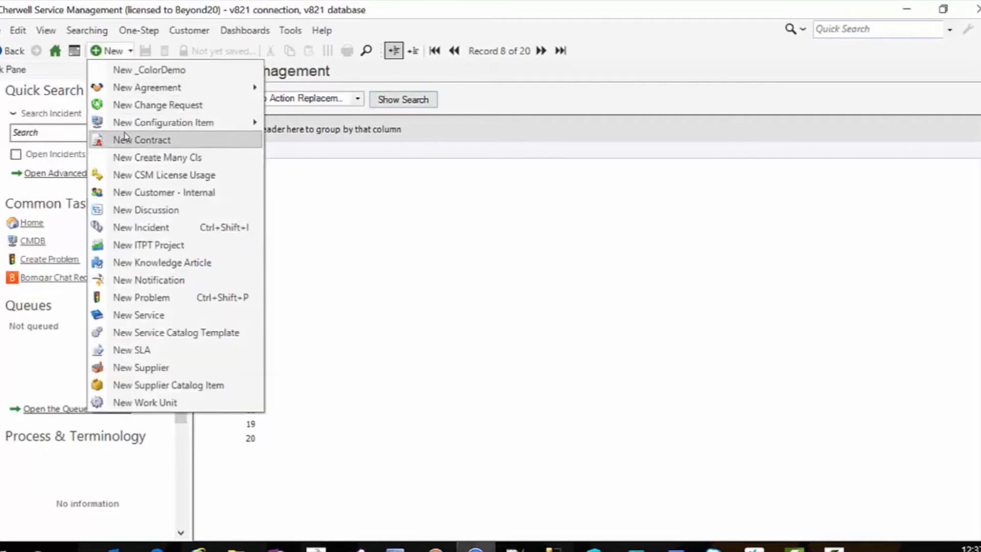
pyautogui.moveTo(156, 156)
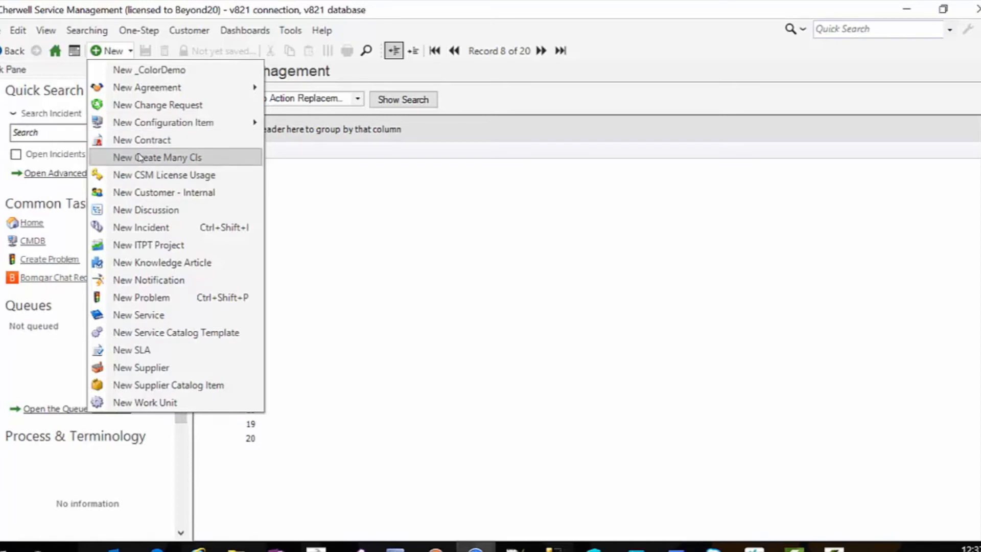
pyautogui.click(157, 156)
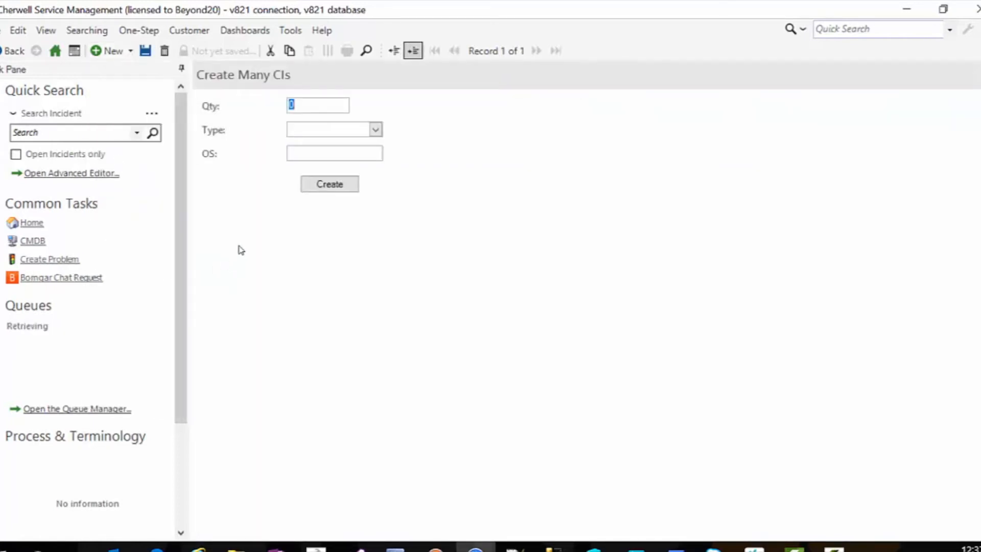
pyautogui.write('5')
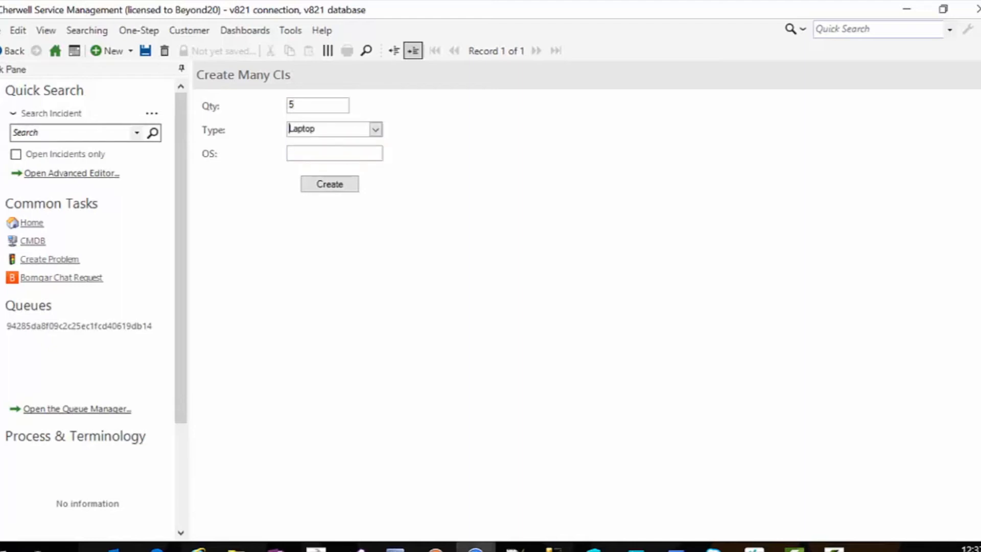
pyautogui.click(333, 153)
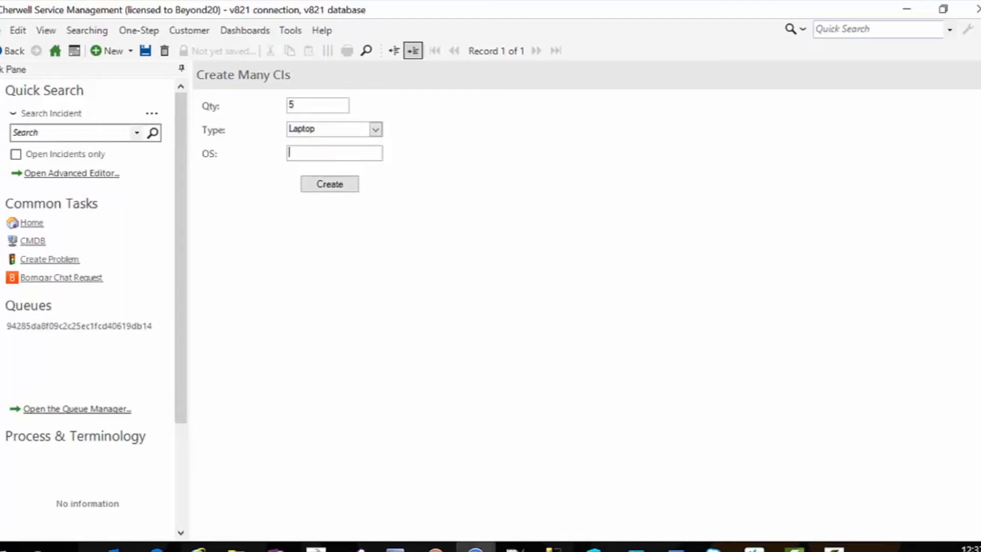
pyautogui.write('My OS')
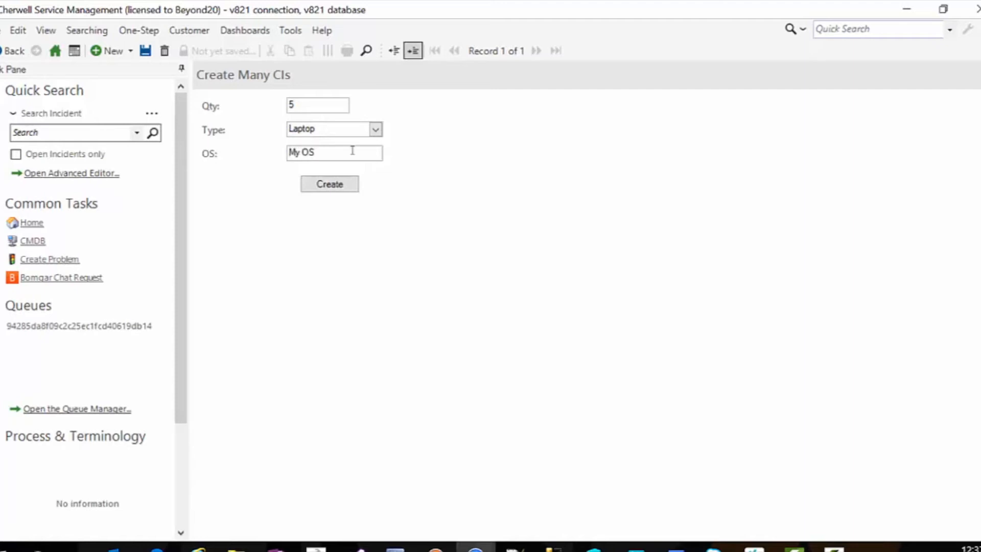
# Run Create and answer Yes so five Laptop computer CIs are generated
pyautogui.click(329, 184)
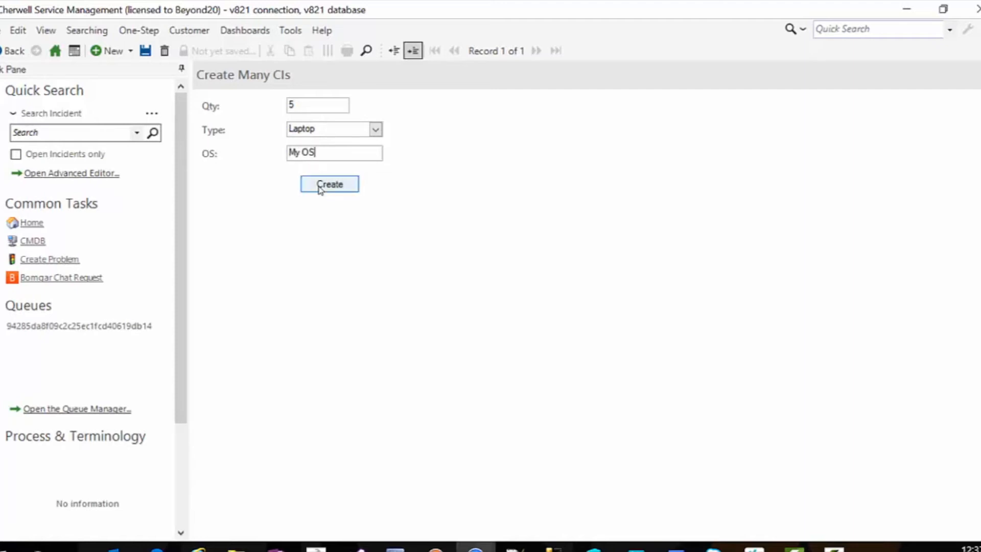
pyautogui.click(329, 184)
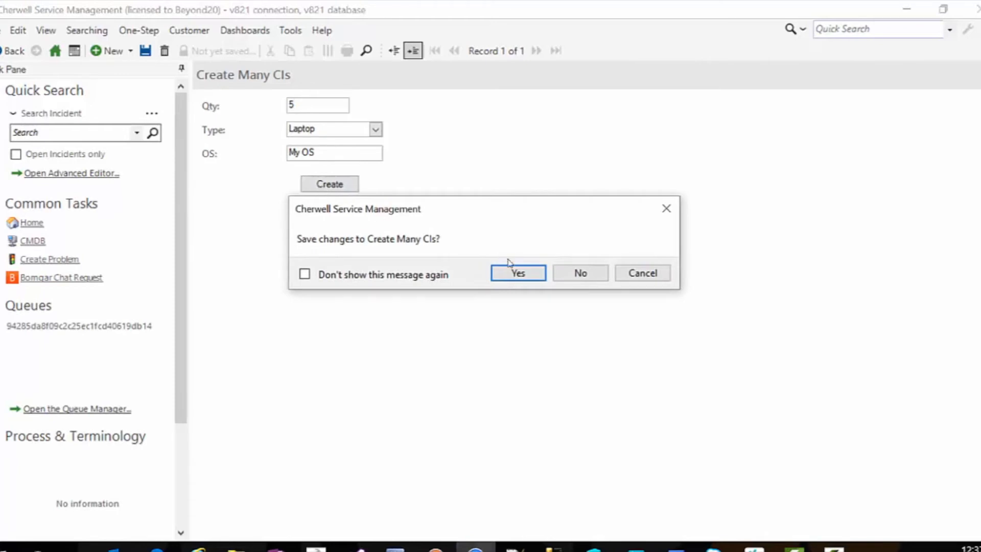
pyautogui.click(518, 272)
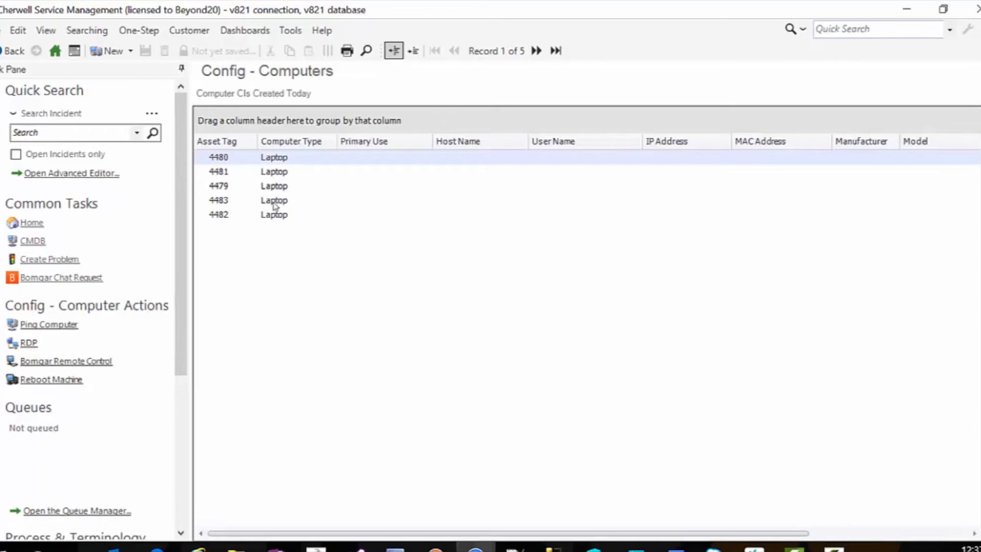
pyautogui.moveTo(438, 91)
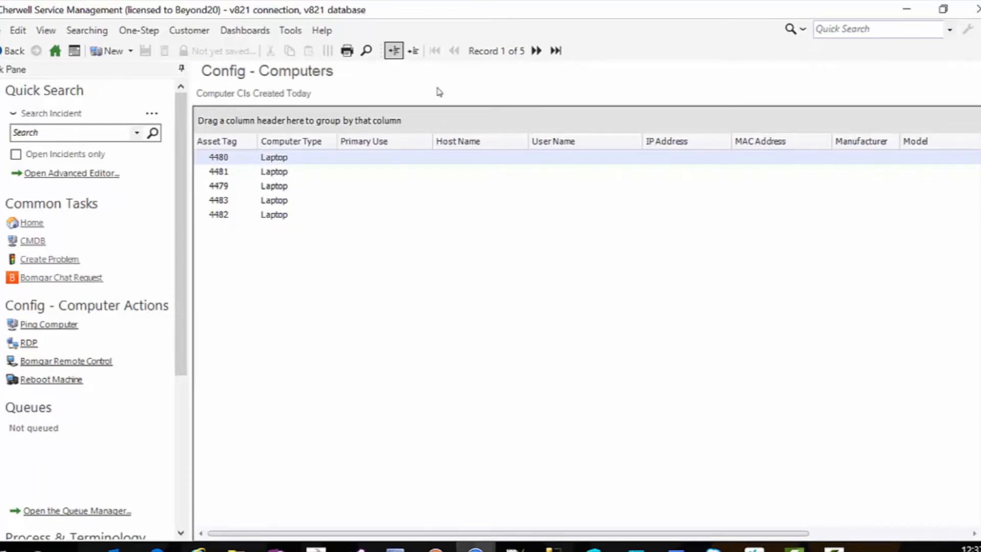
# Inspect laptop CI 4481 showing In Stock, Laptop, OS 'My OS', then return to the grid
pyautogui.click(274, 171)
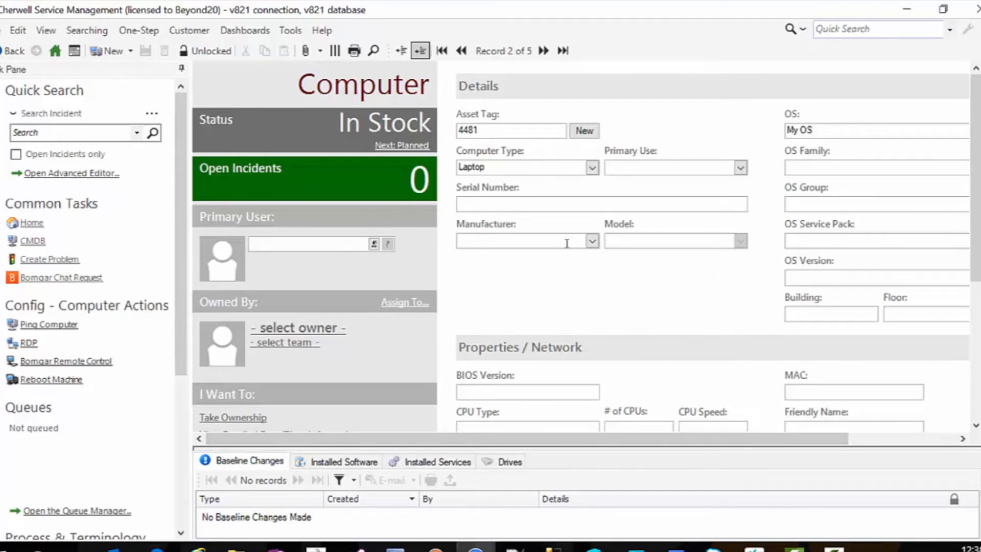
pyautogui.moveTo(592, 271)
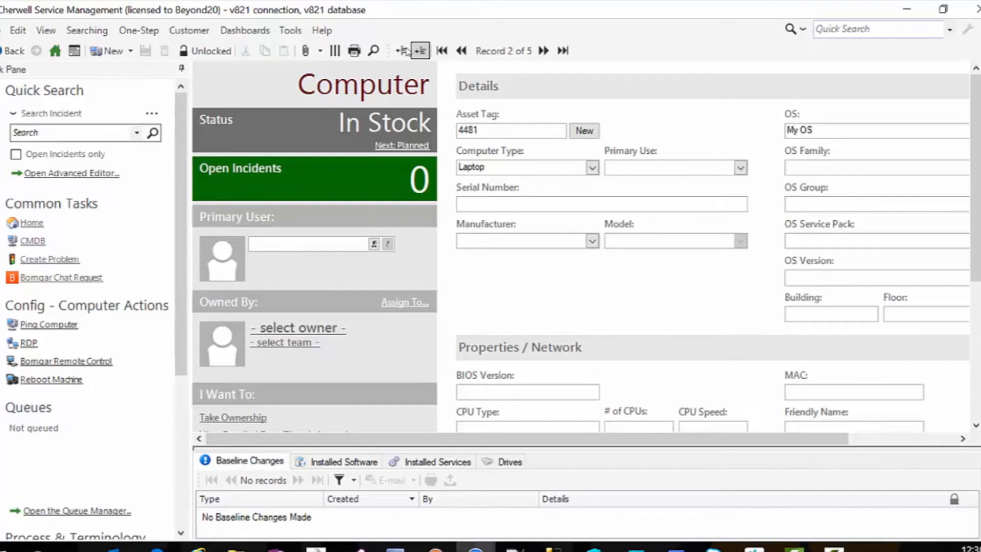
pyautogui.click(400, 50)
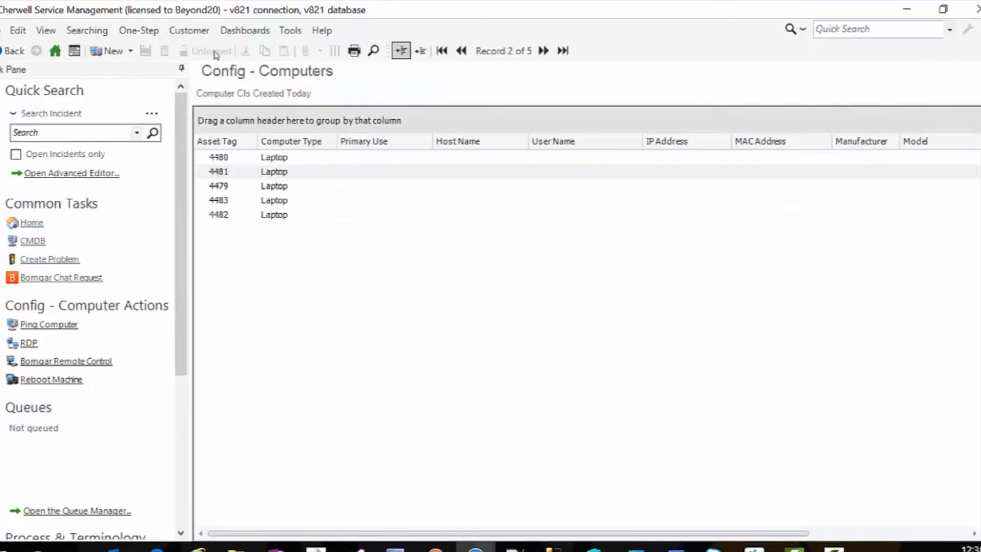
# Delete all computer records in the current group via File > Delete All and confirm
pyautogui.click(17, 31)
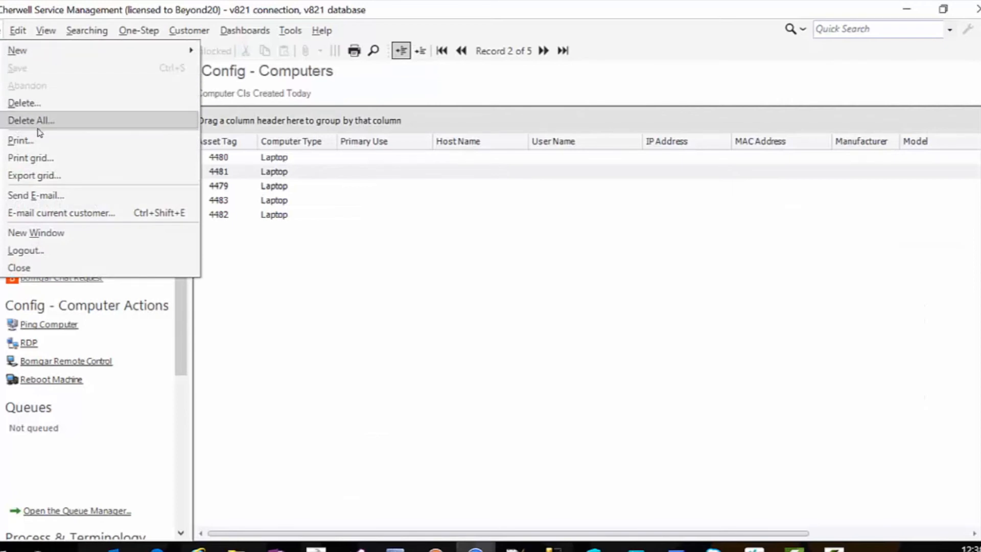
pyautogui.click(31, 120)
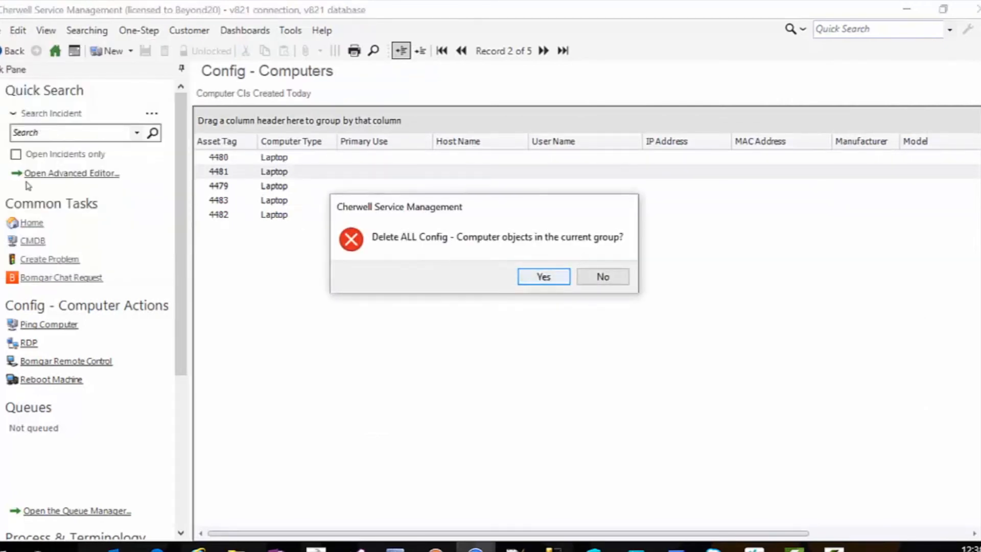
pyautogui.click(543, 276)
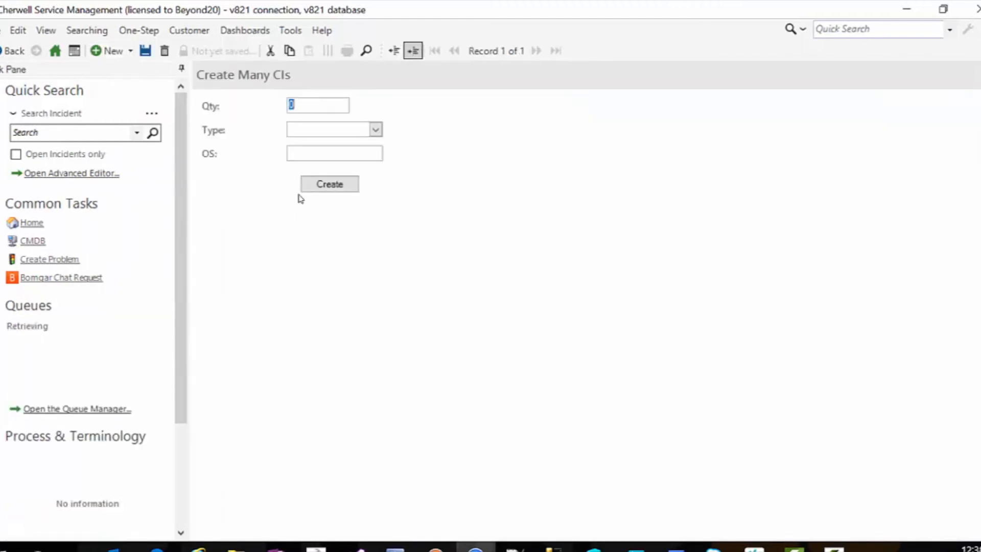
# Enter Qty 18, Type Workstation, OS Windows 10 and create the eighteen Workstation CIs, answering Yes
pyautogui.write('18')
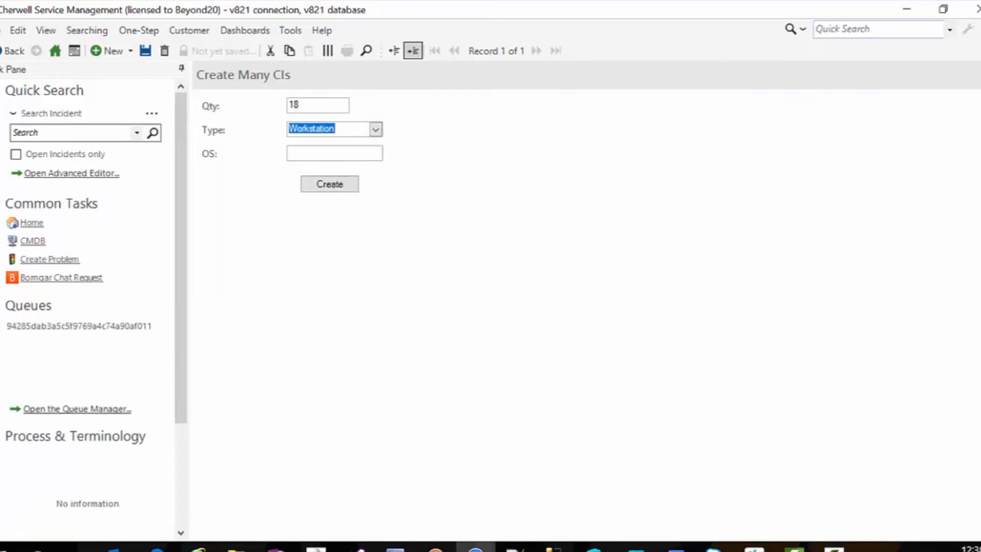
pyautogui.write('W')
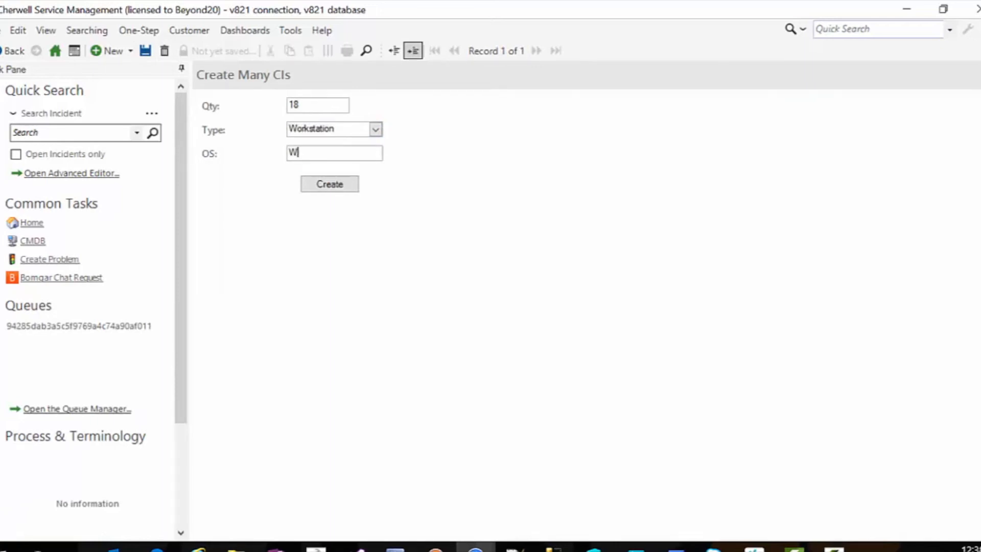
pyautogui.write('indows 10')
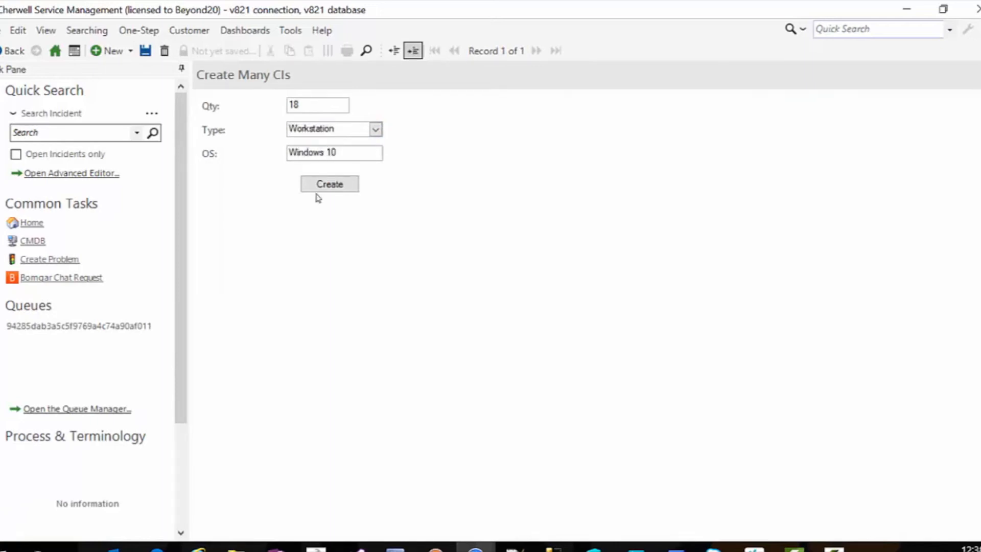
pyautogui.click(329, 184)
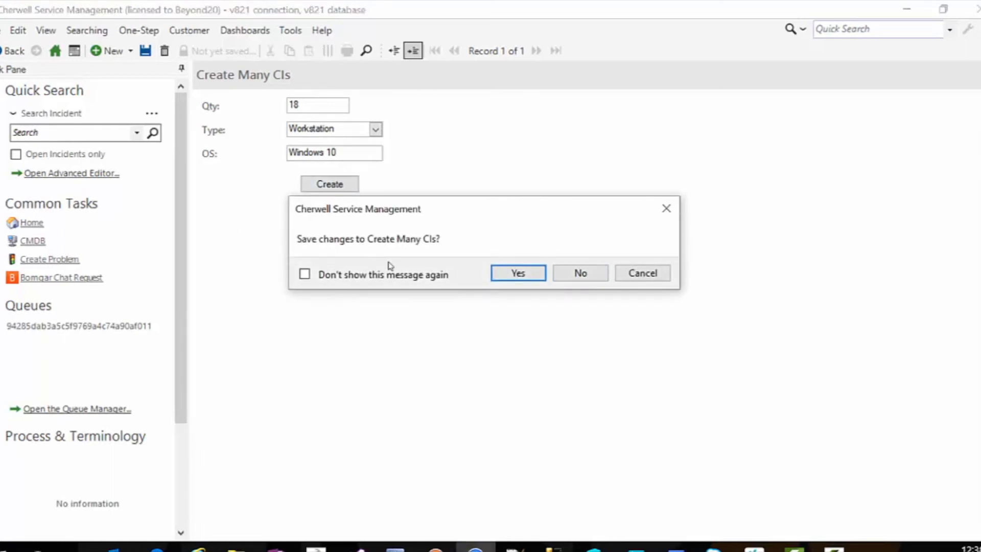
pyautogui.click(516, 273)
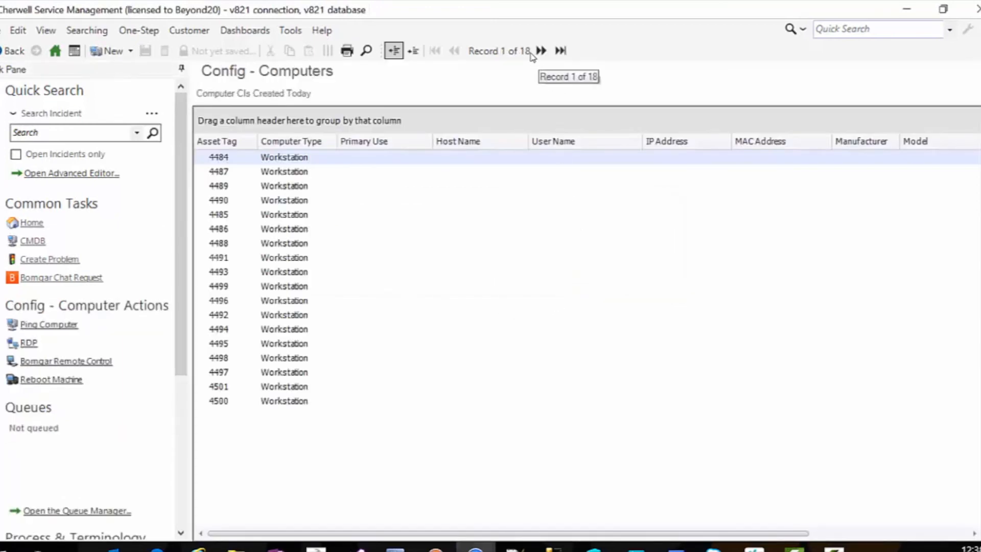
pyautogui.moveTo(277, 420)
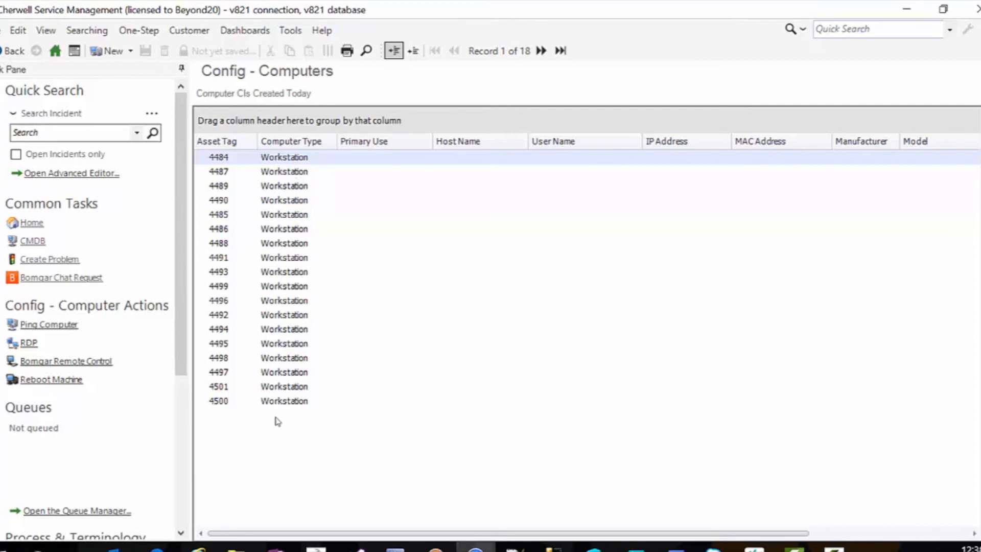
pyautogui.moveTo(290, 228)
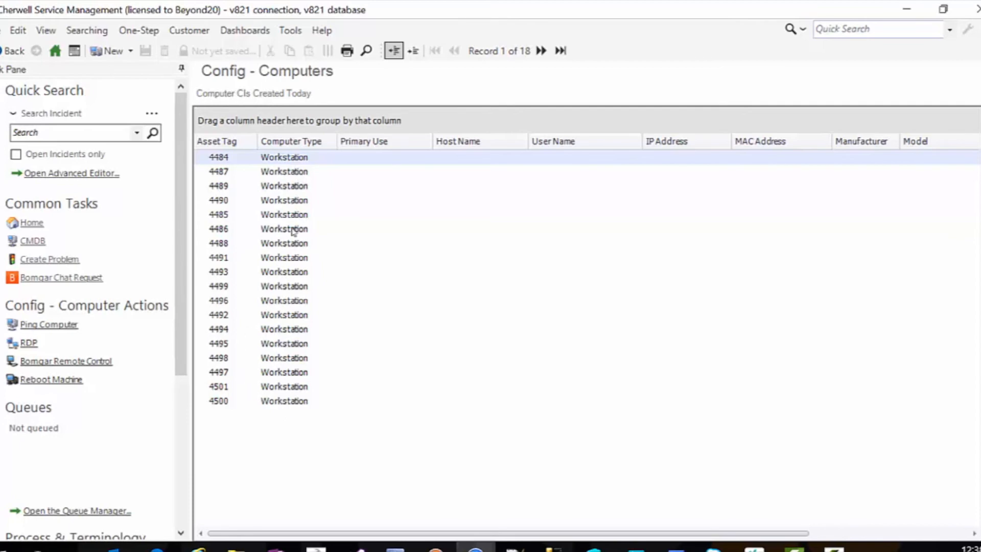
pyautogui.moveTo(303, 273)
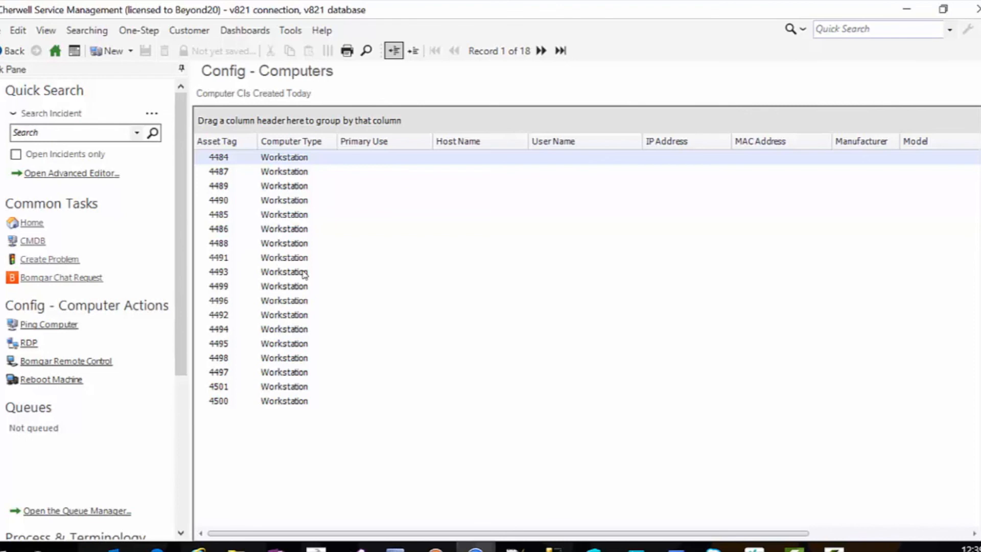
pyautogui.moveTo(305, 276)
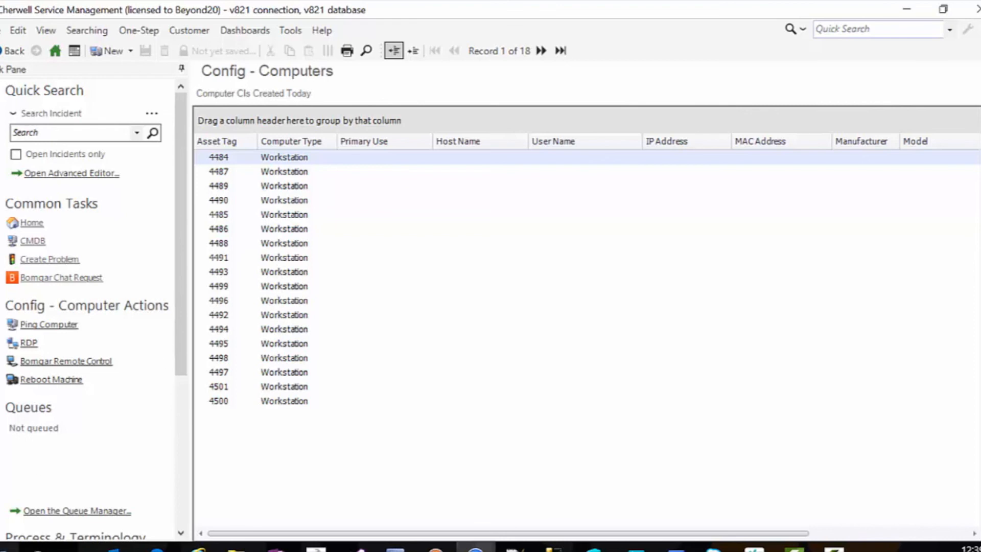